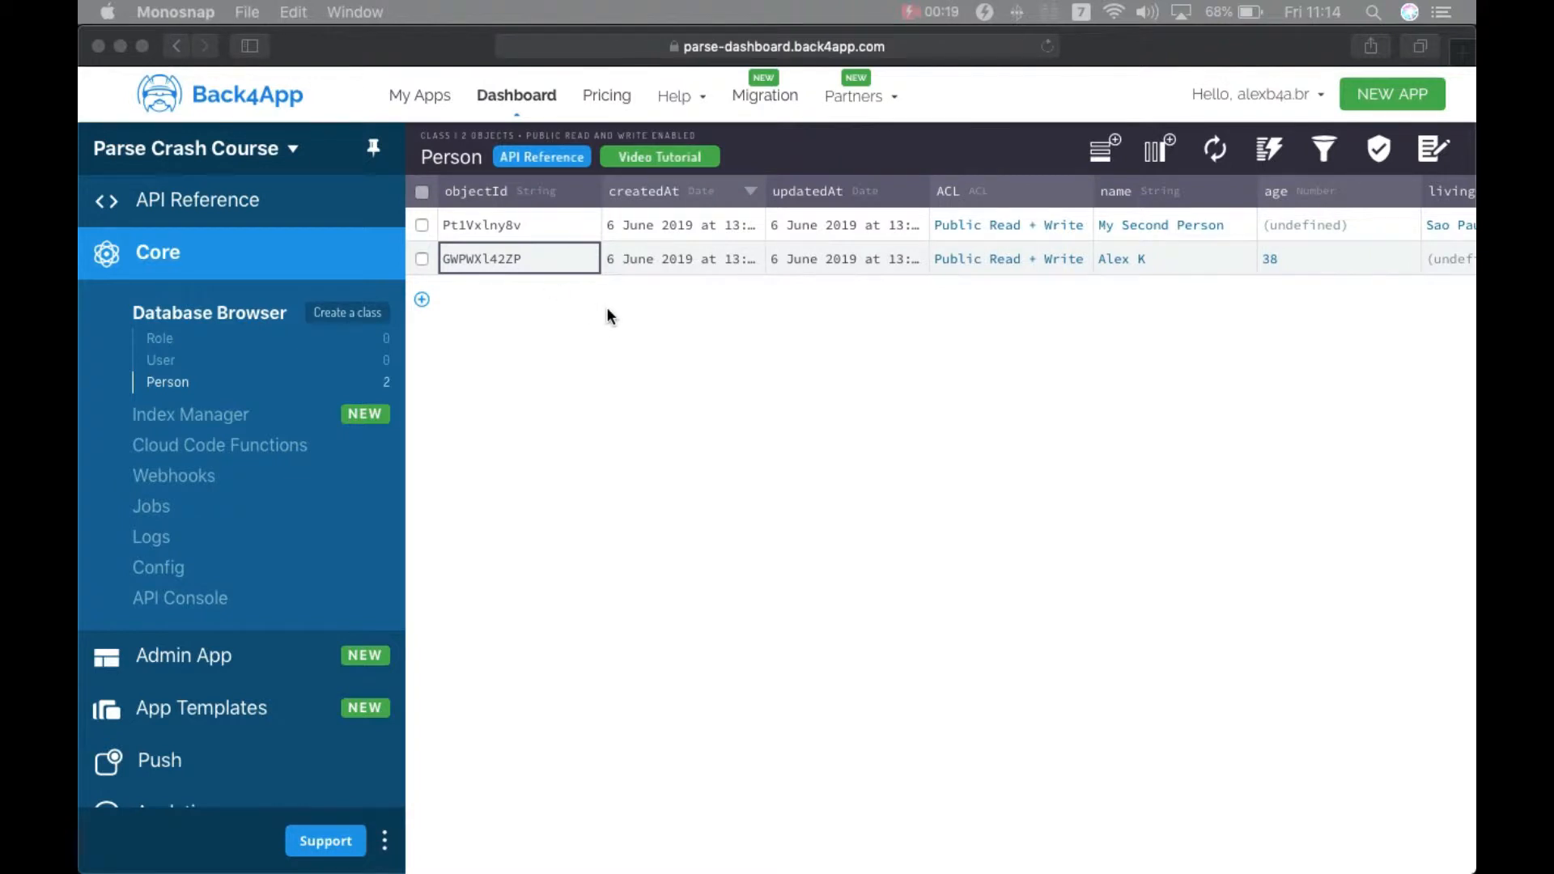
mouse_move(601, 316)
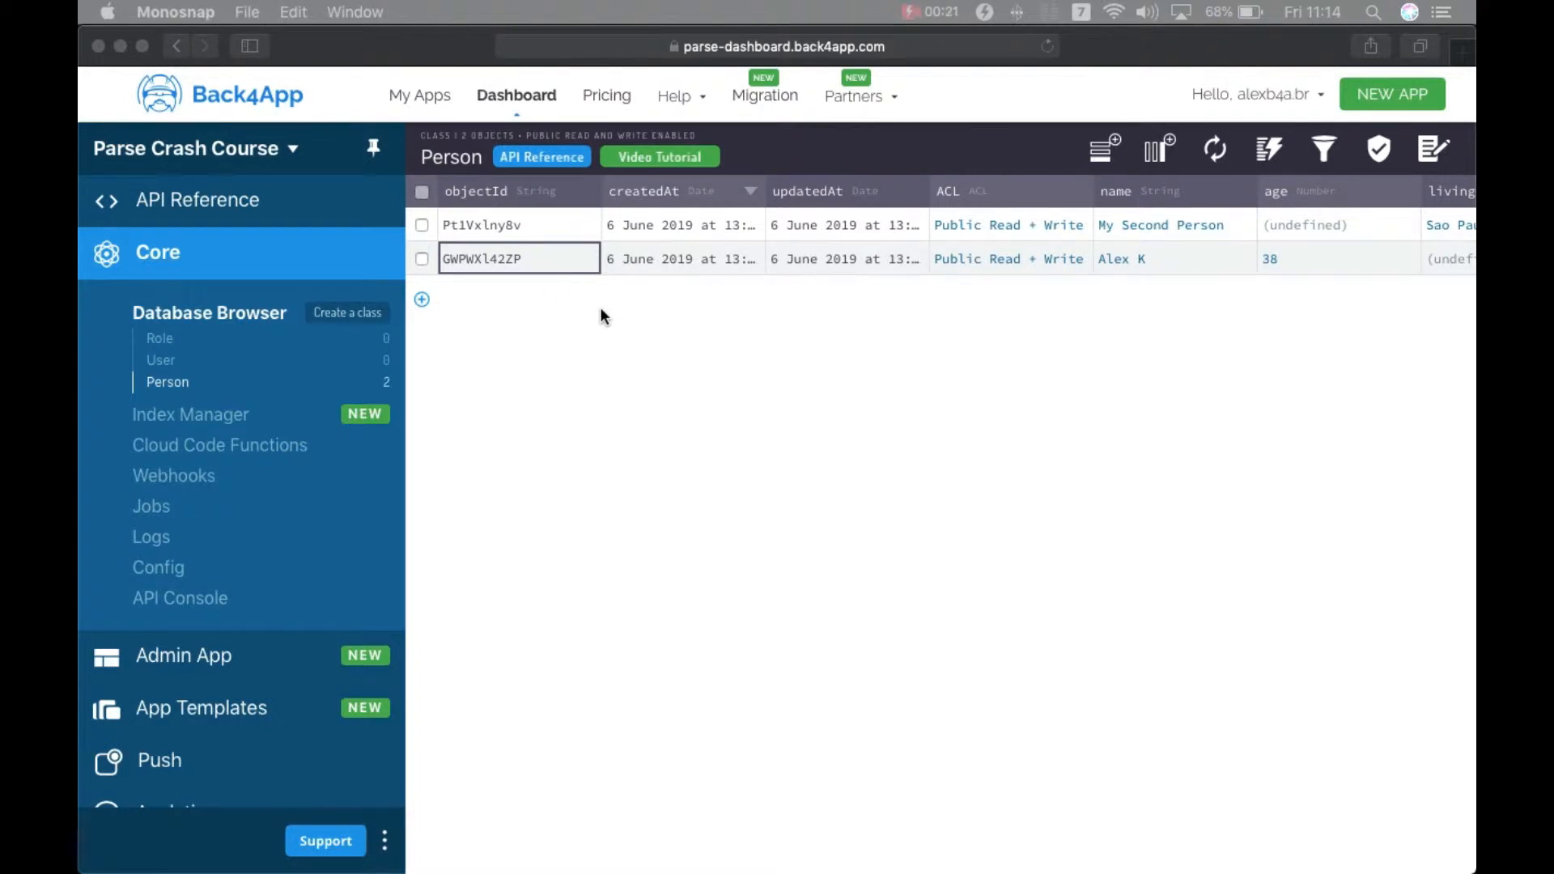
mouse_move(592, 323)
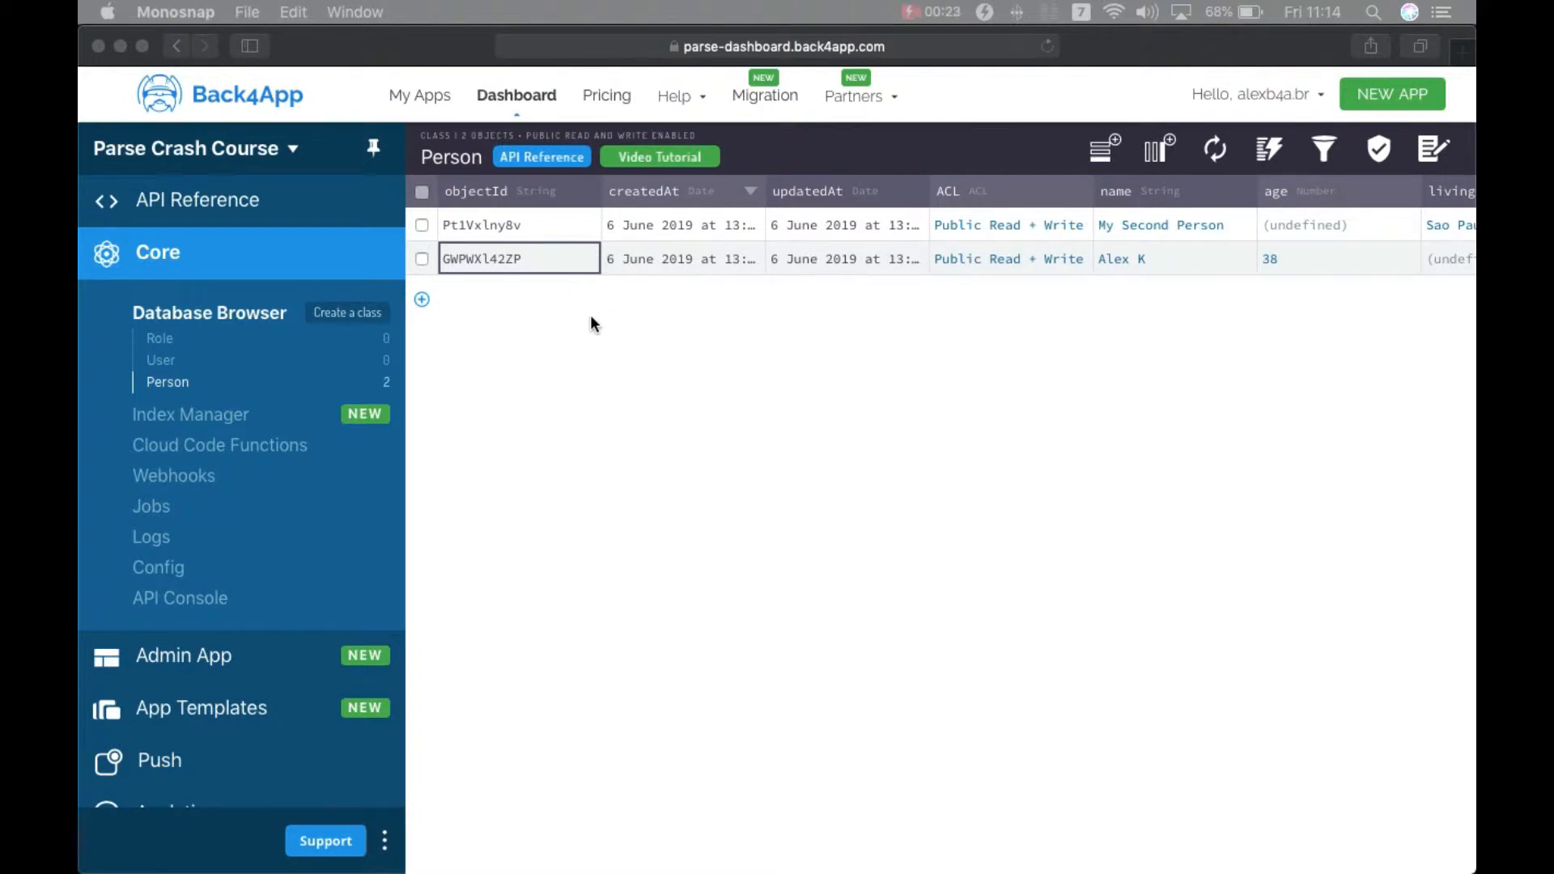
mouse_move(136, 382)
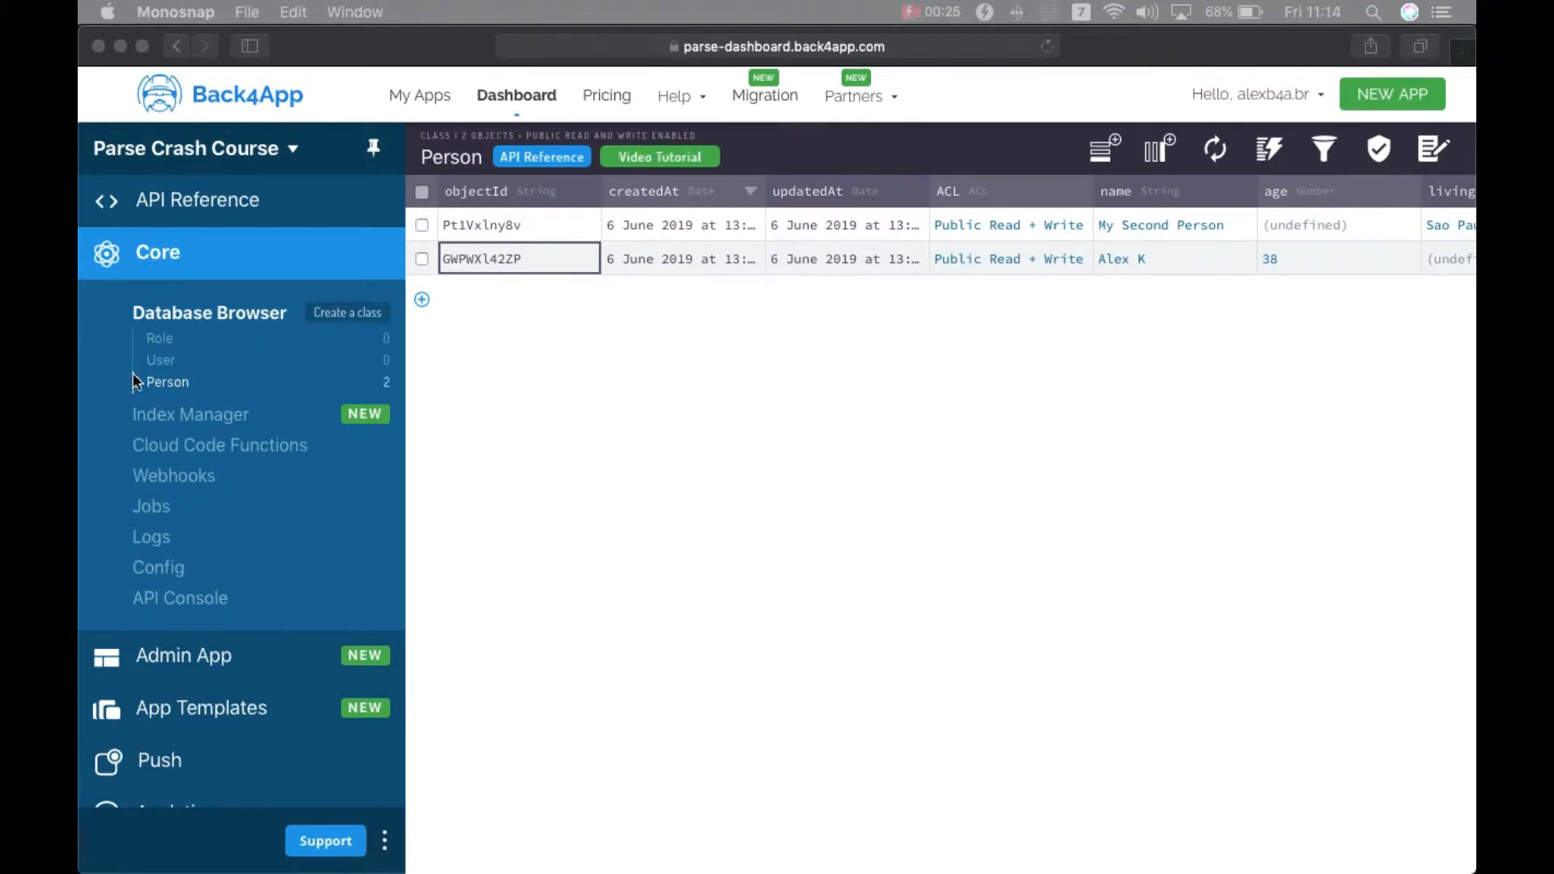
mouse_move(471, 258)
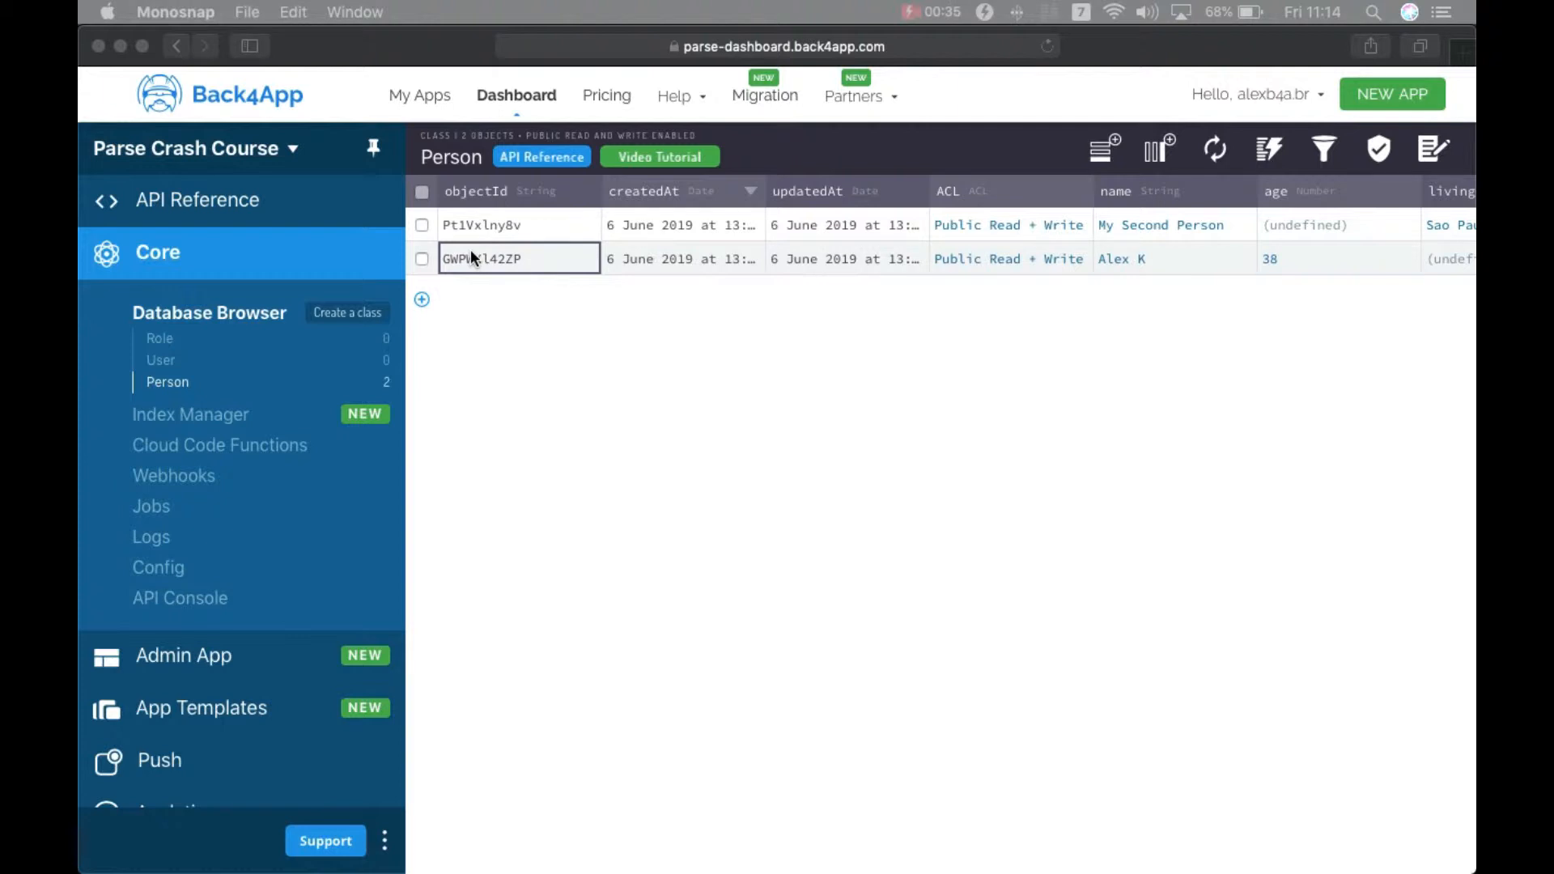
mouse_move(732, 845)
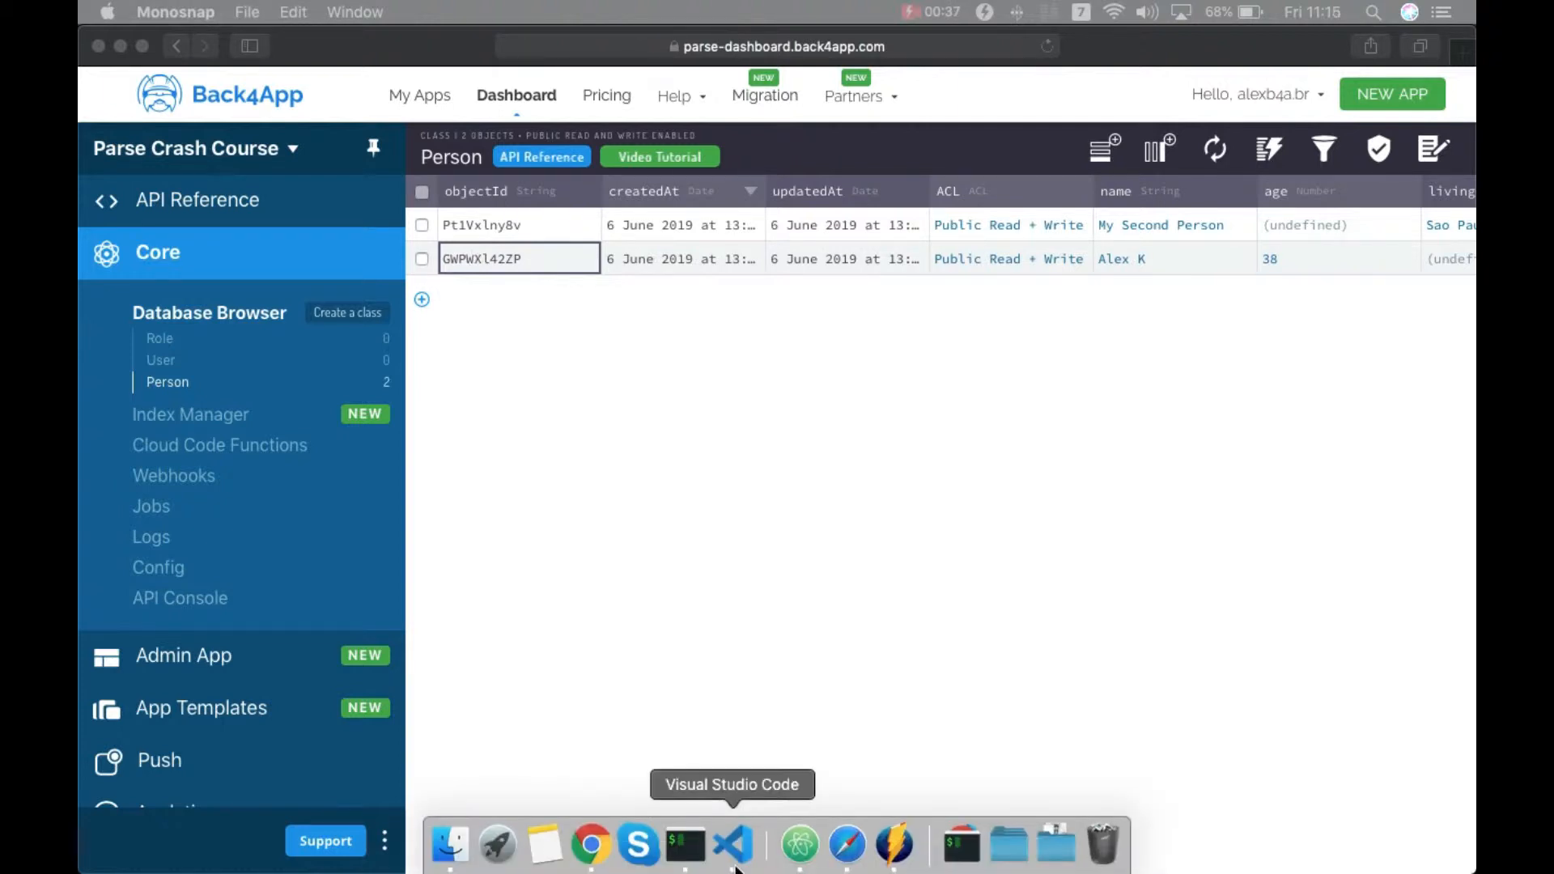
Declare let query = new Parse.Query(Person) and begin assigning person from query.get
click(732, 845)
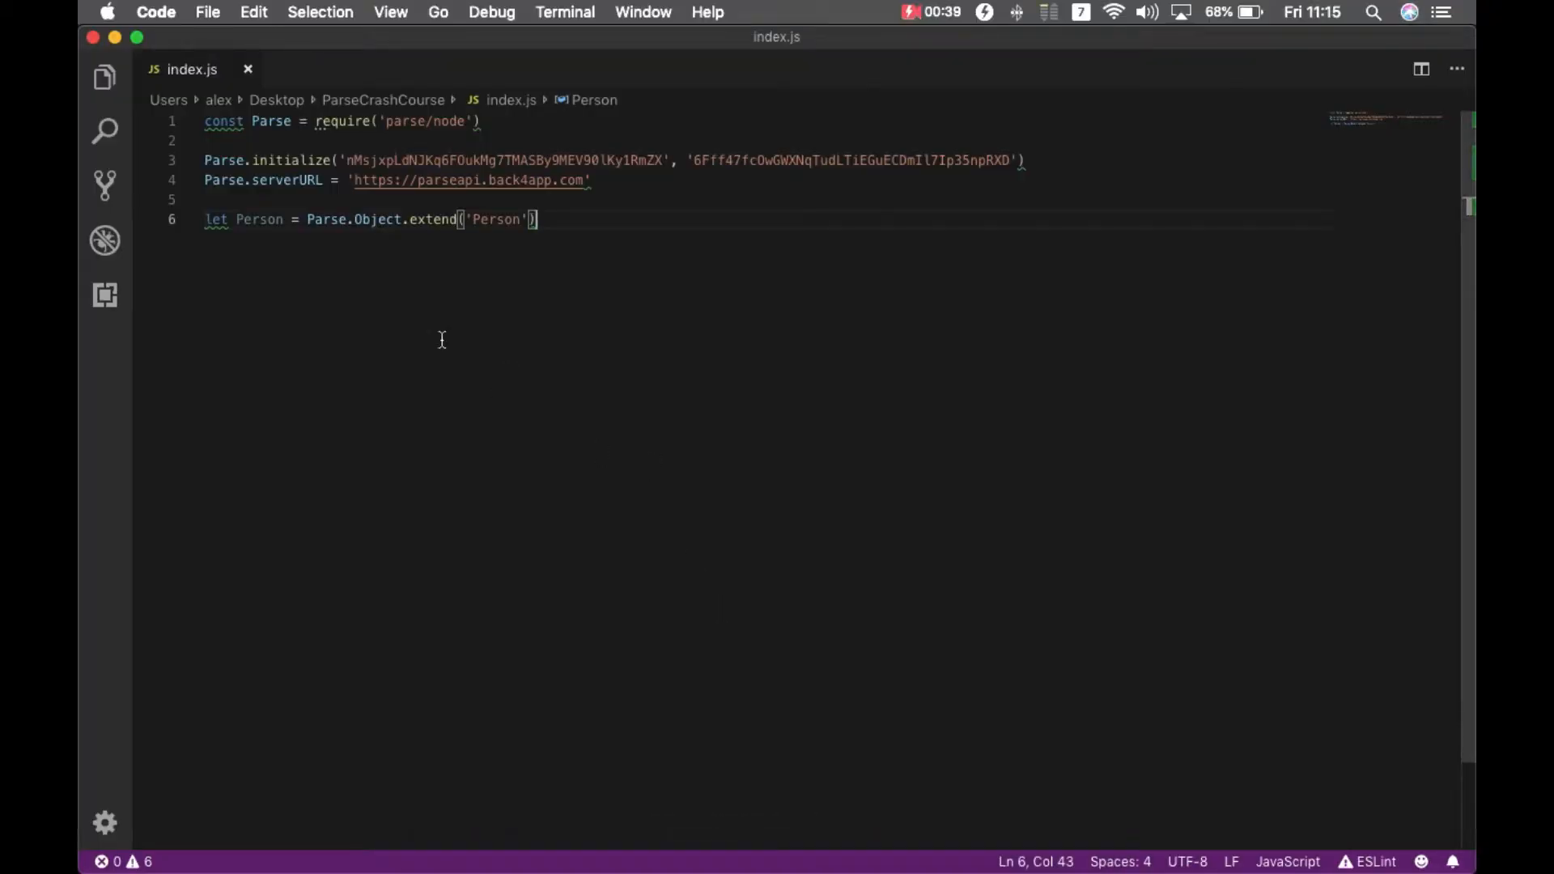
mouse_move(554, 359)
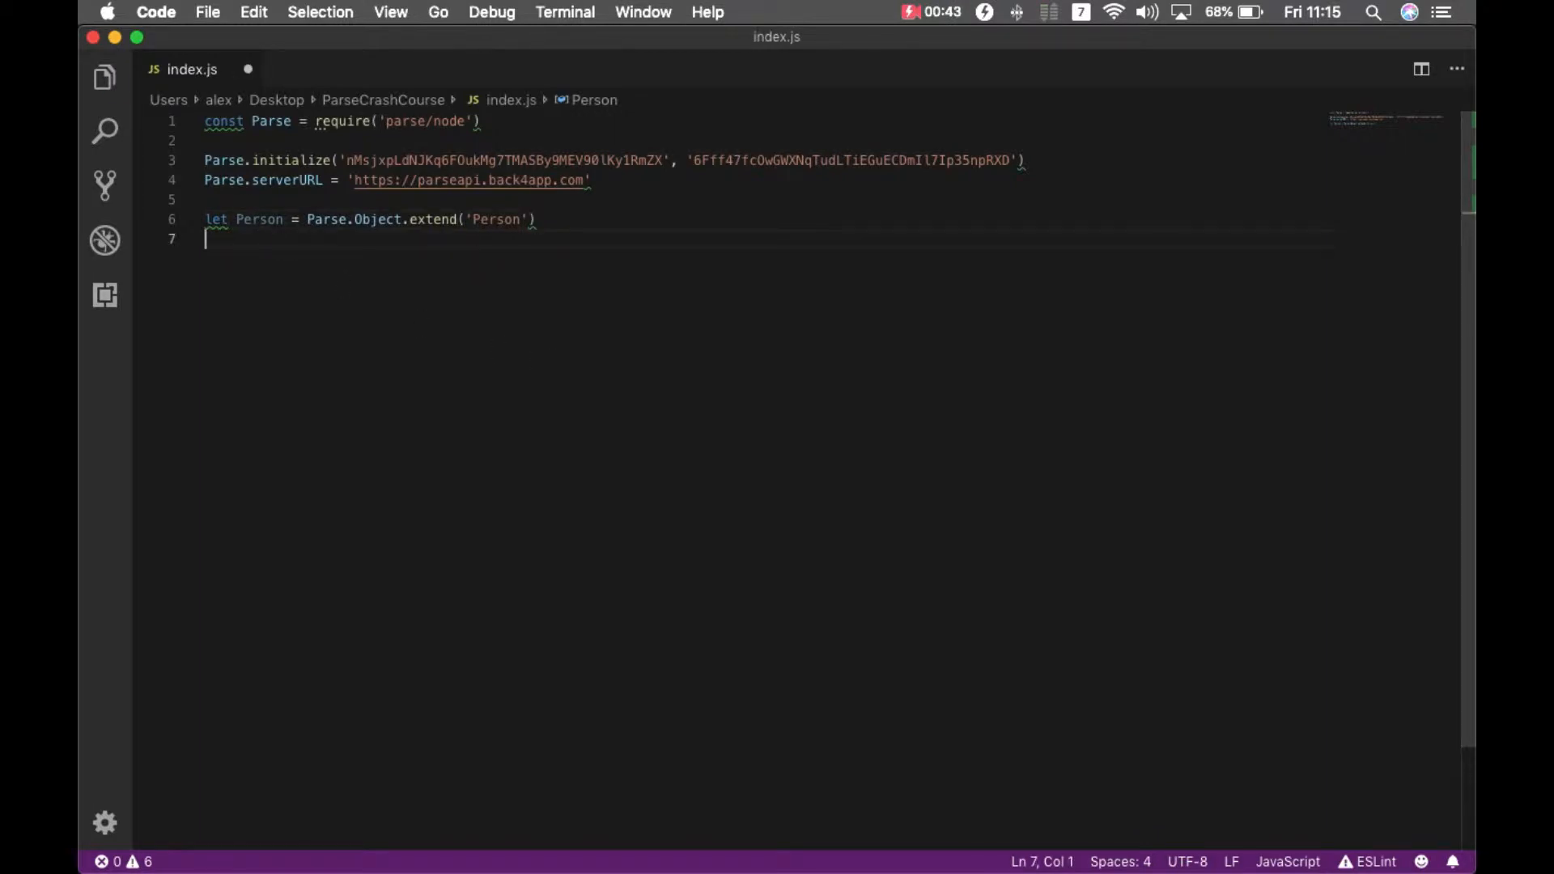
text(let query =)
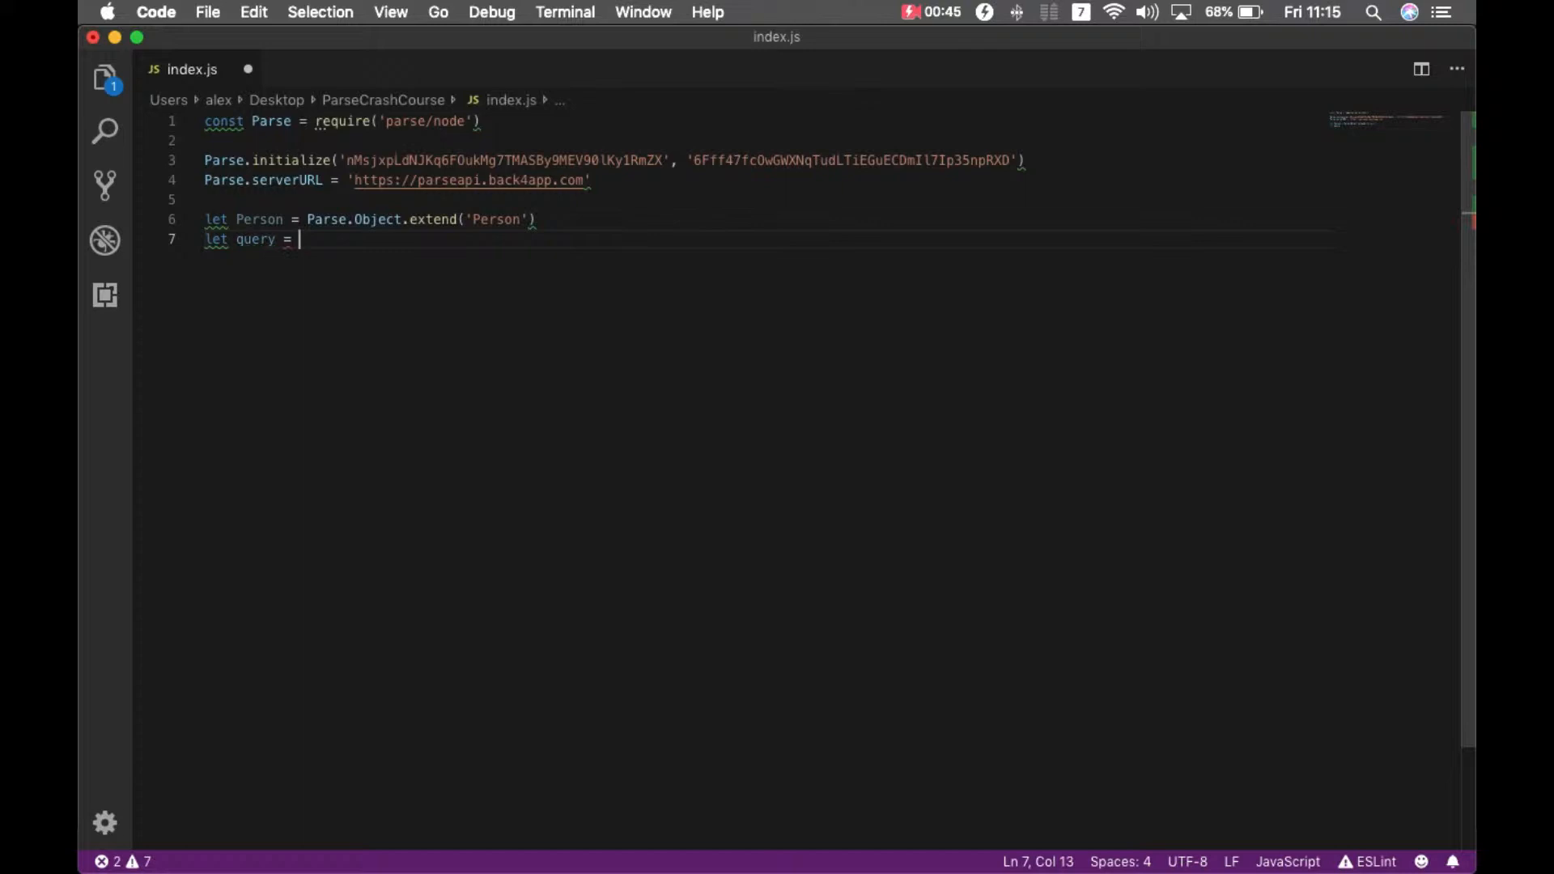
text(new Parse.Query()
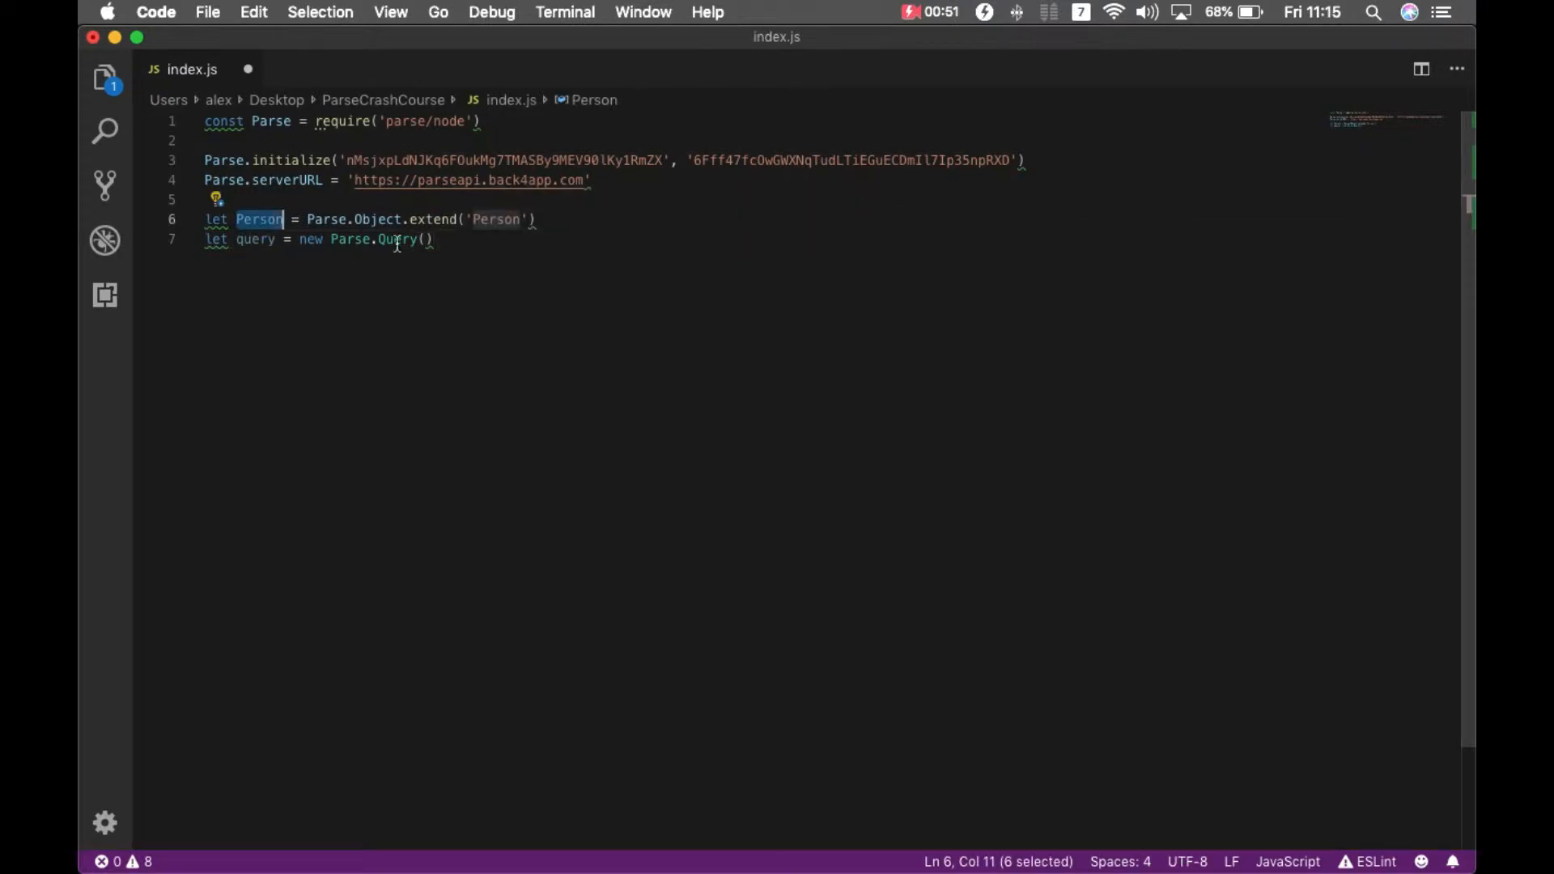
text(Person)
text(let)
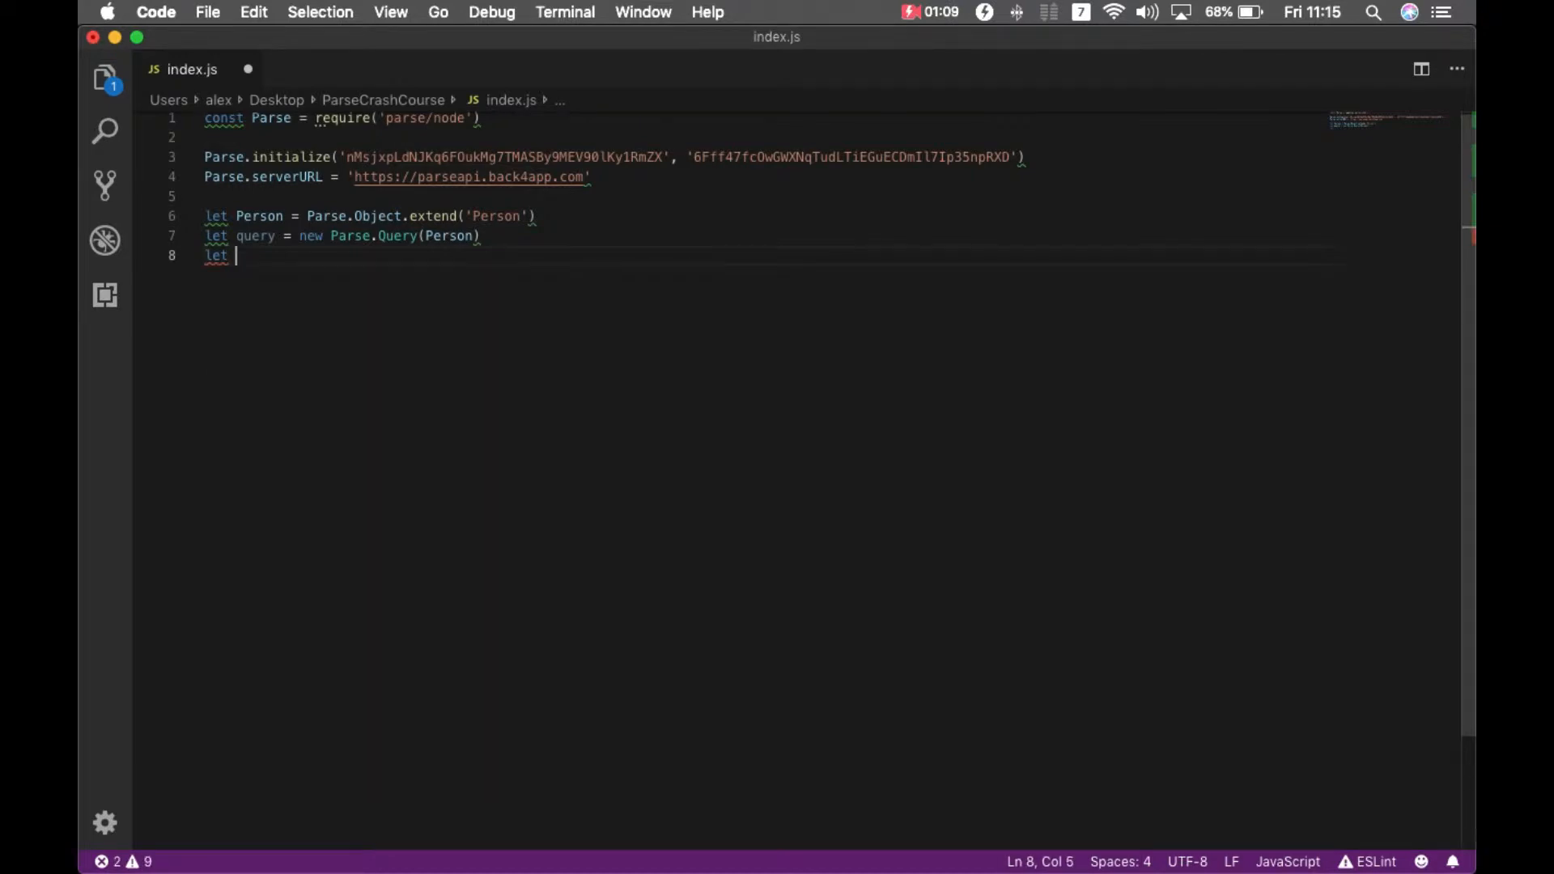
text(person = query.get)
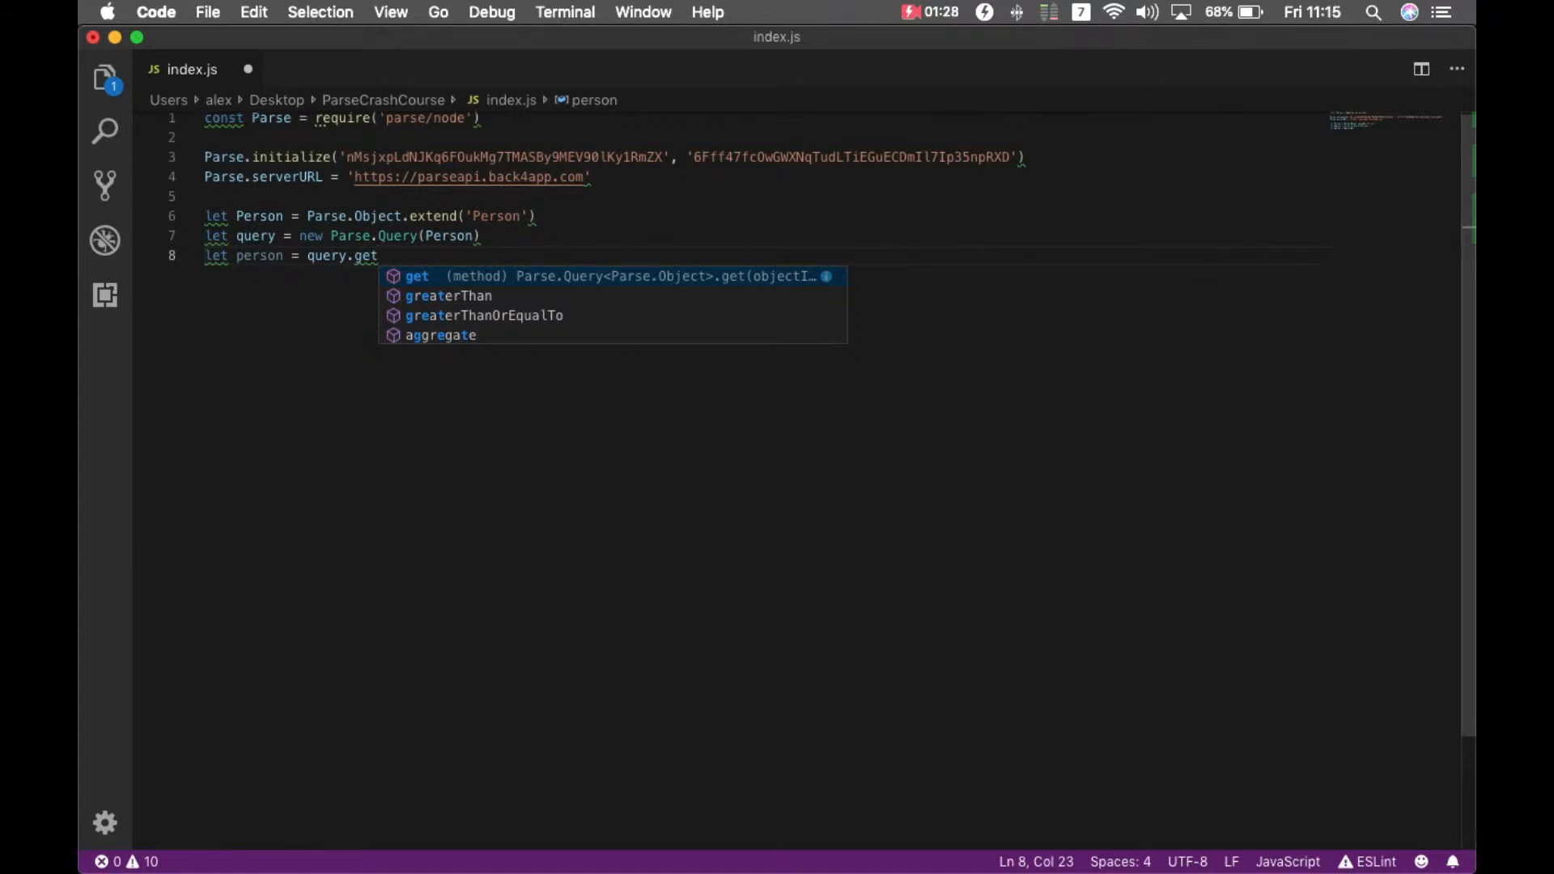
Complete query.get('GWPWXl42ZP') with the copied object id and add a blank line above Person
key(cmd+tab)
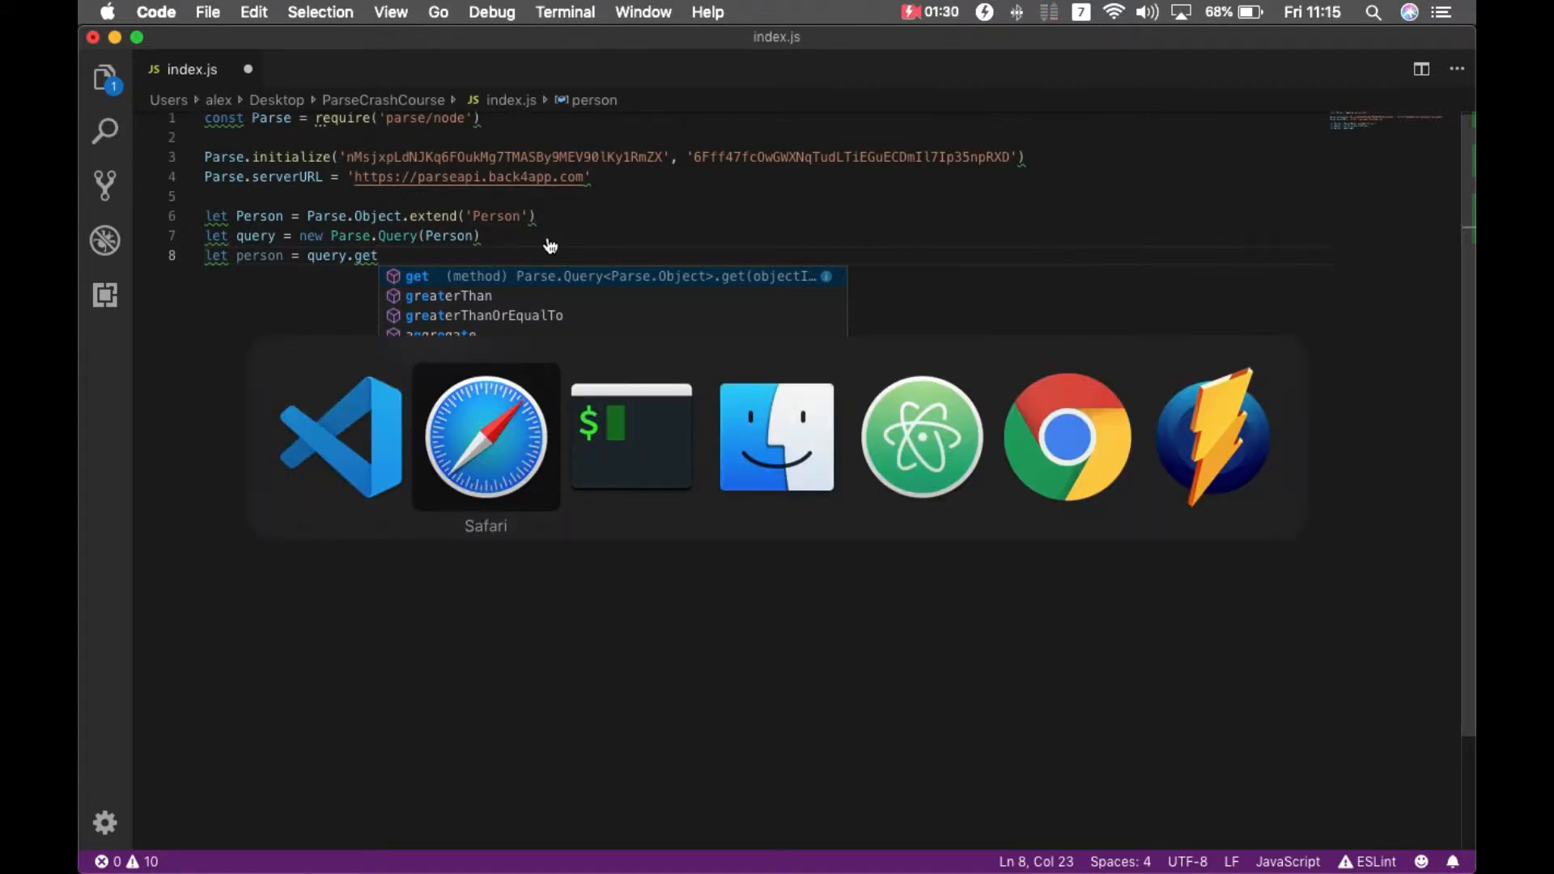
click(484, 436)
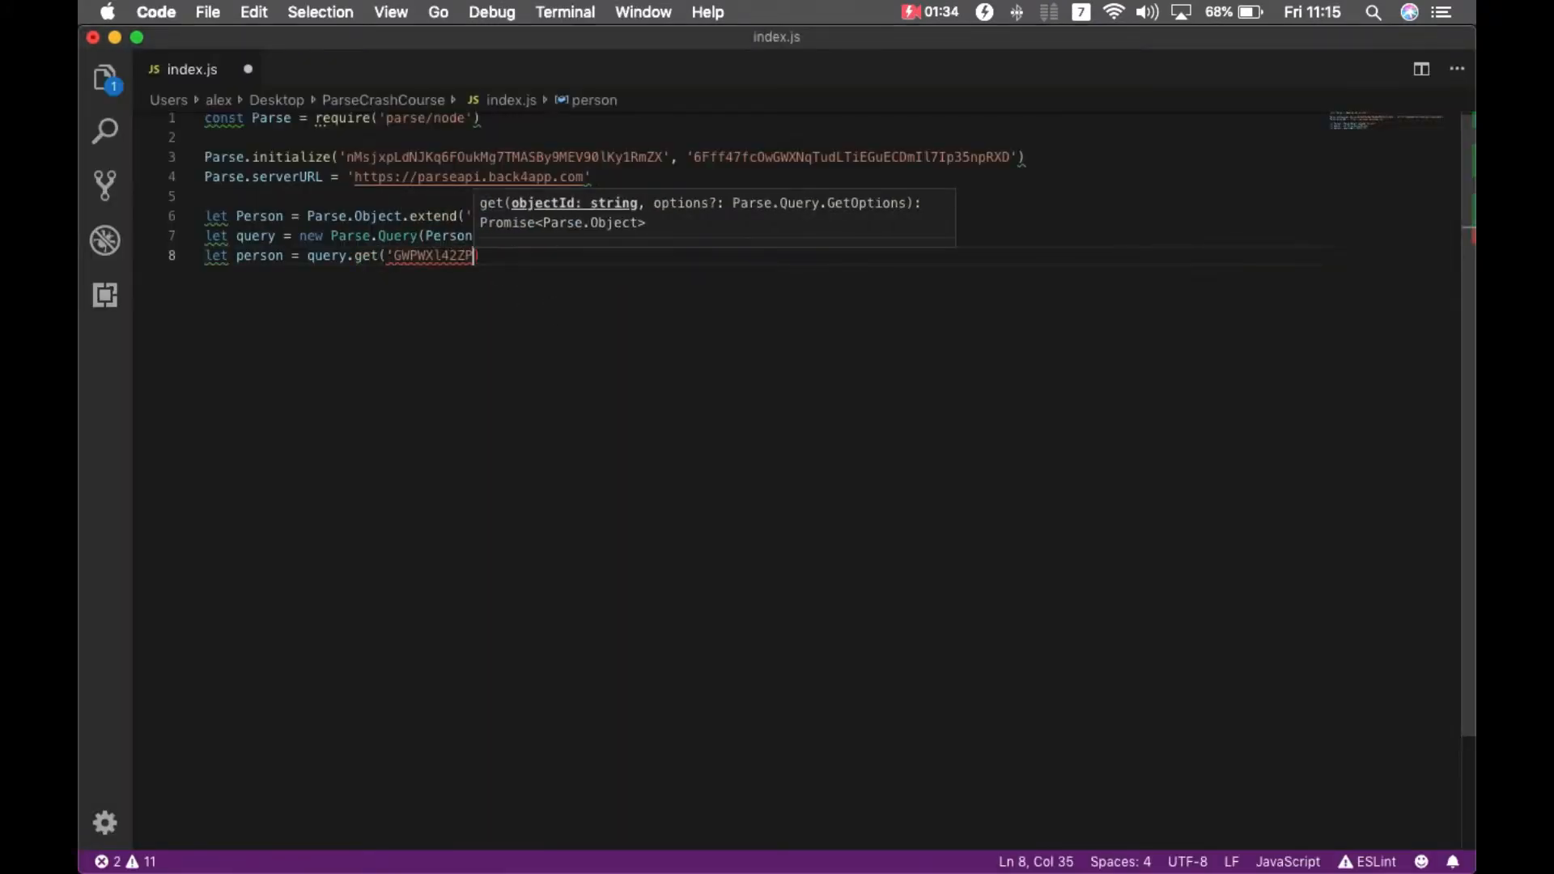
text())
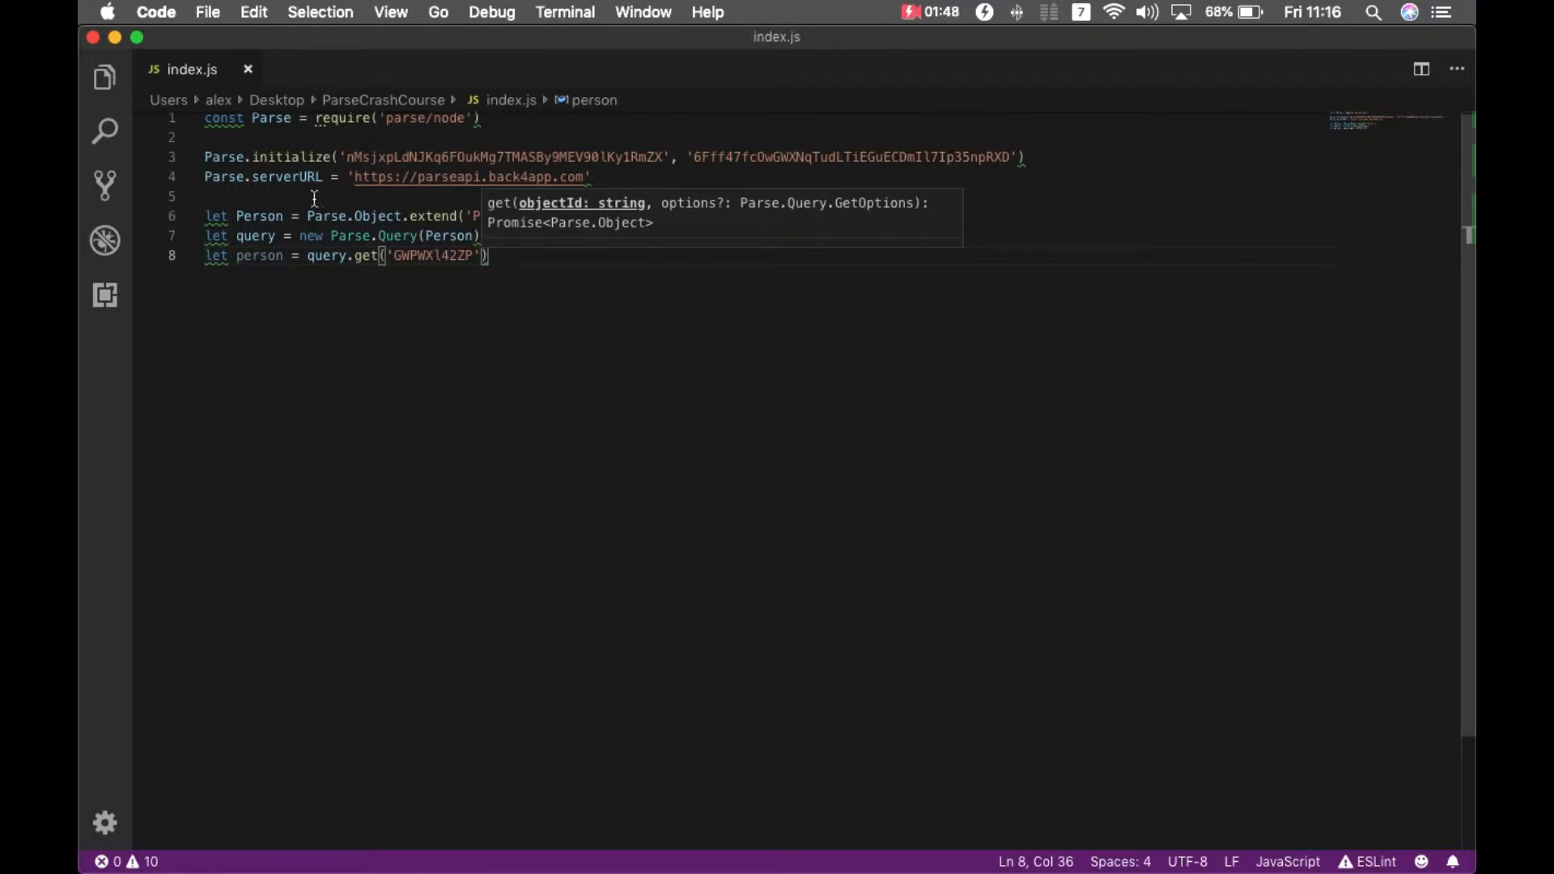
click(317, 196)
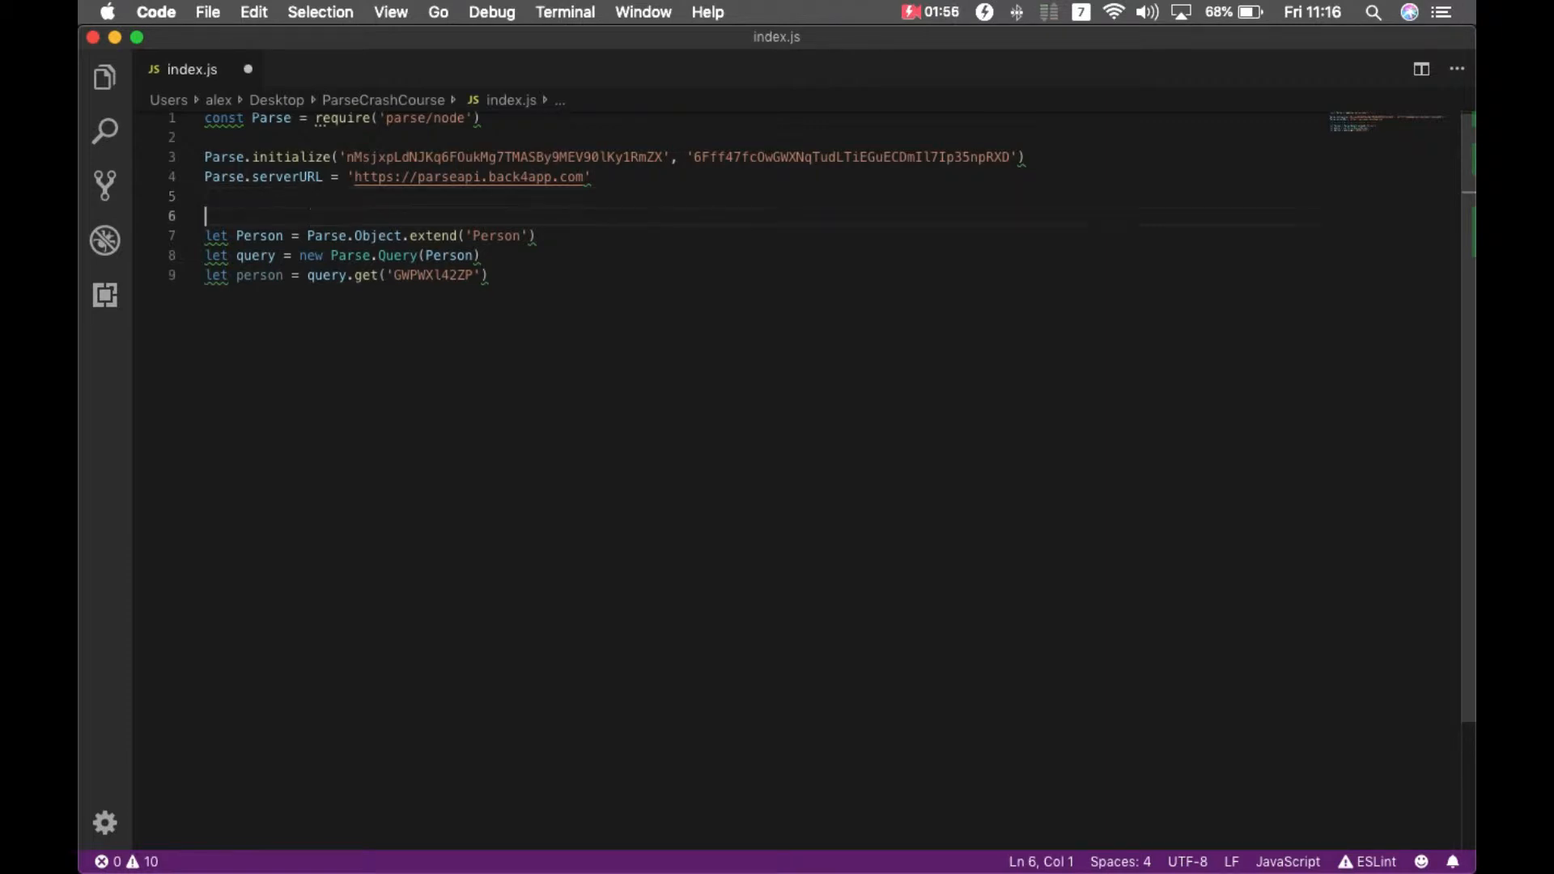
Wrap the query code in async function run(){...}, call run(), and await query.get
text(awync)
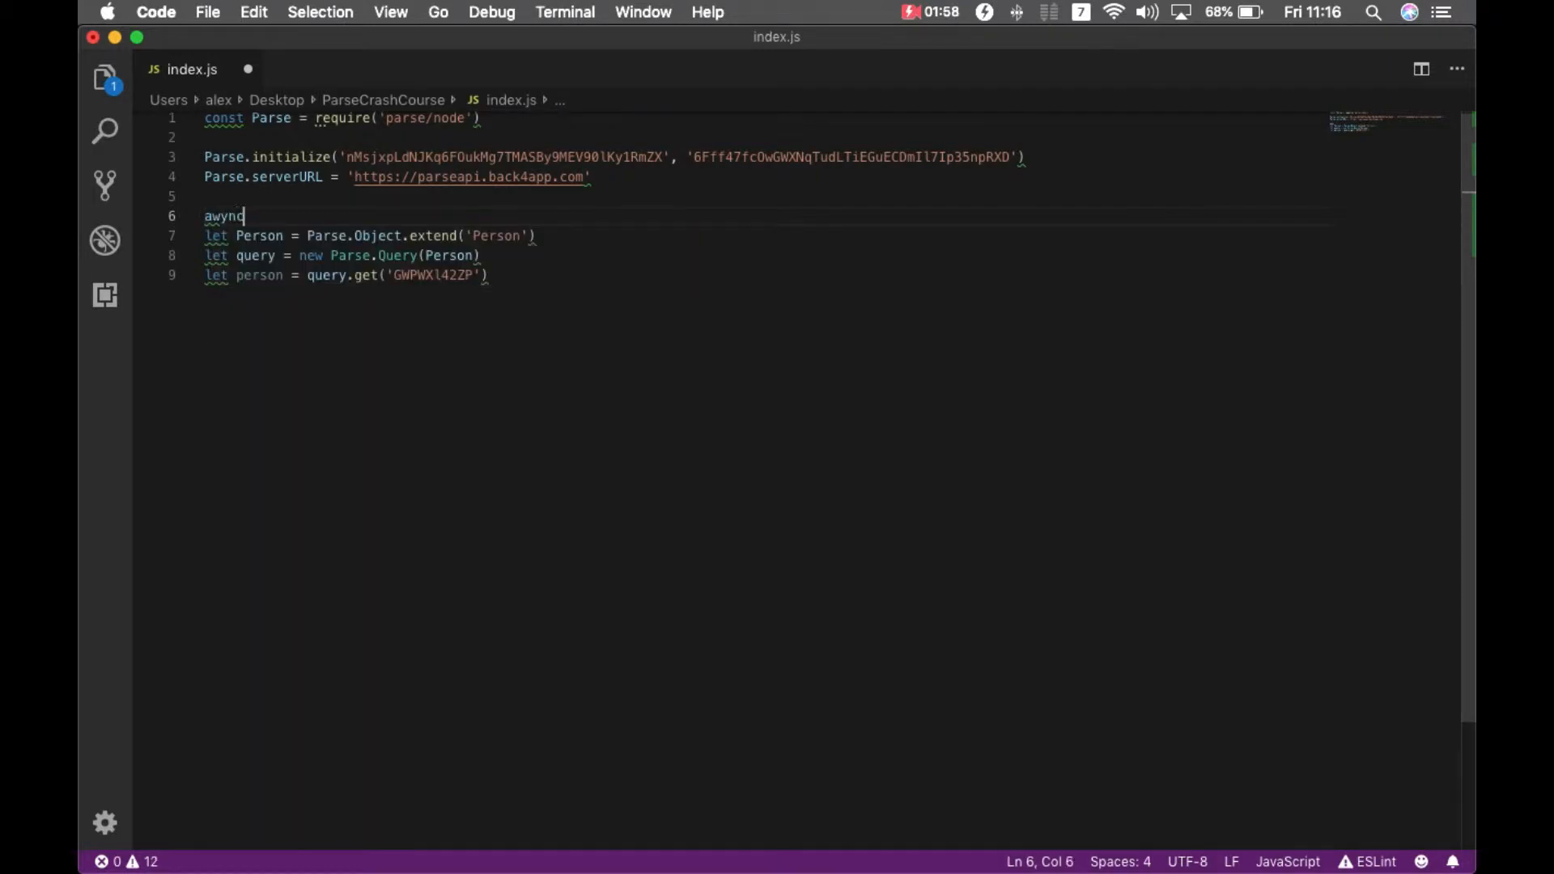
text(async)
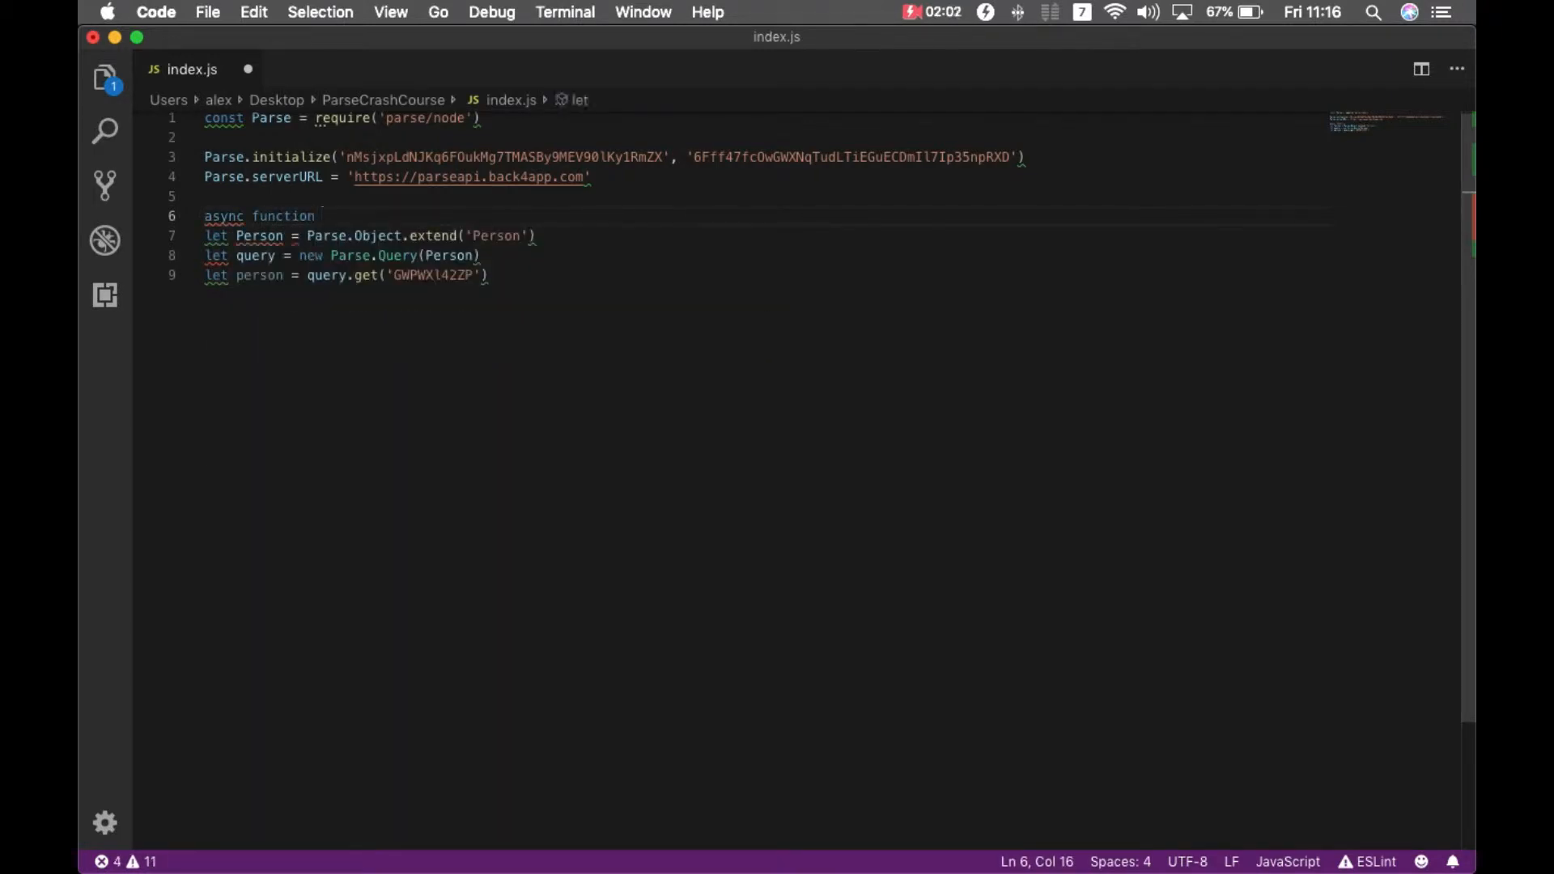
text(run())
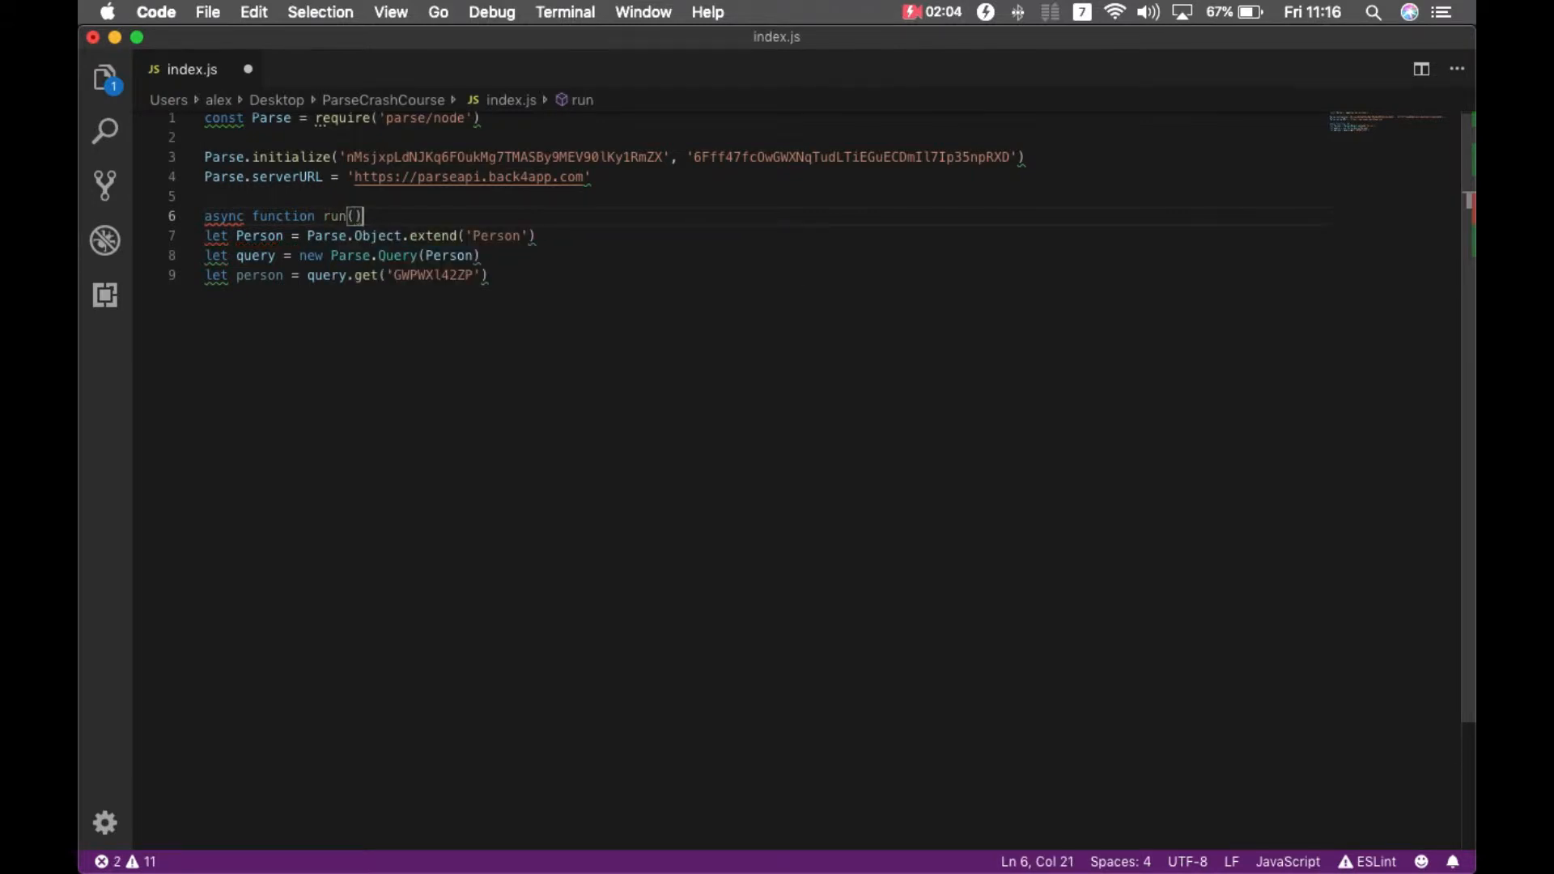
text({)
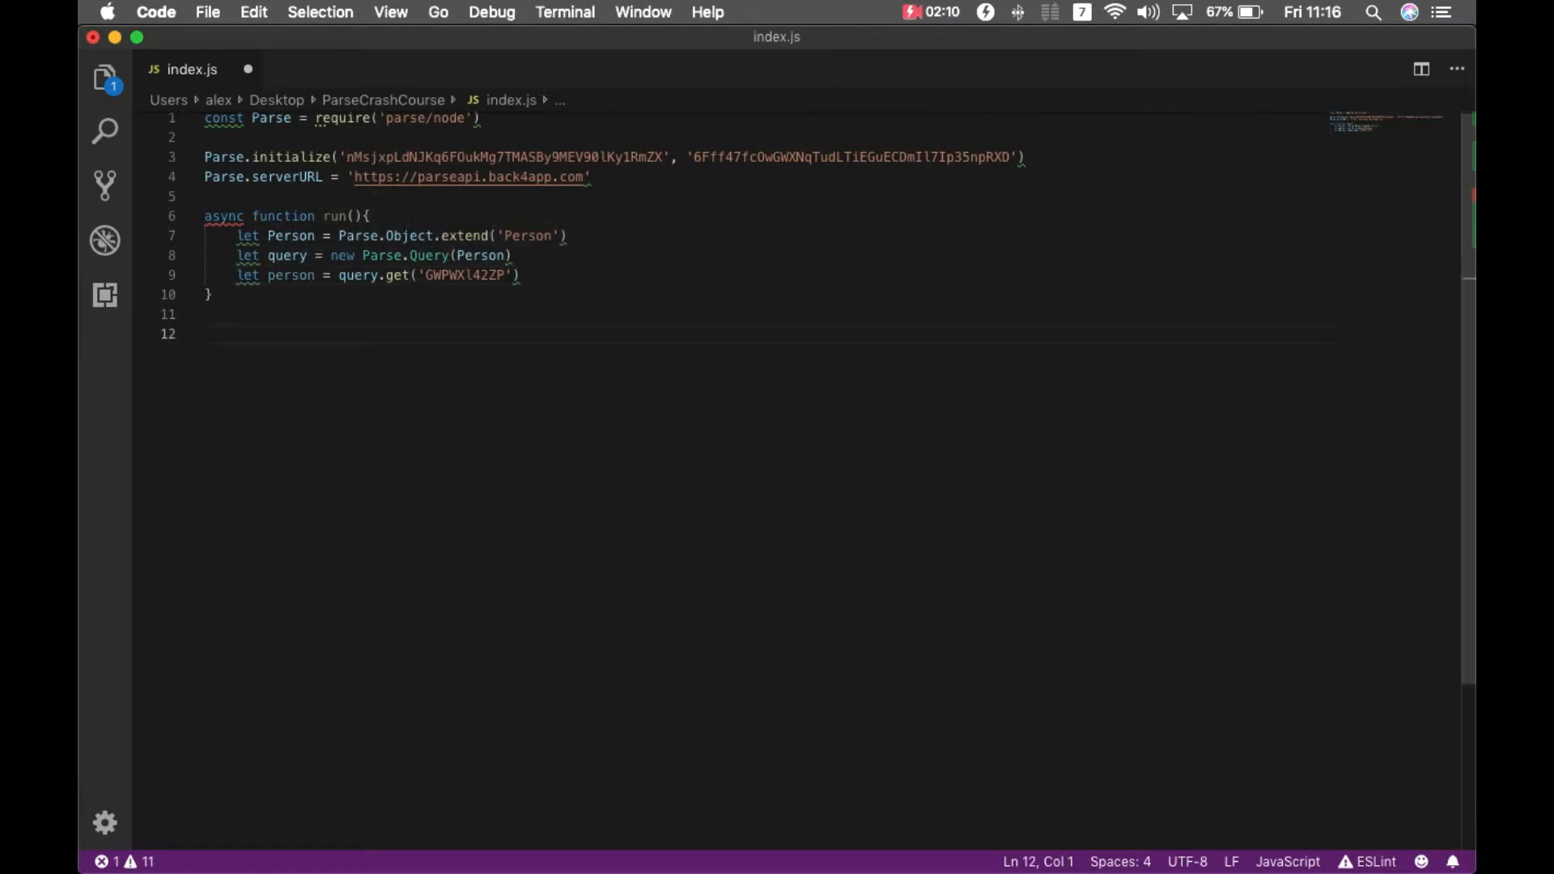
text(run())
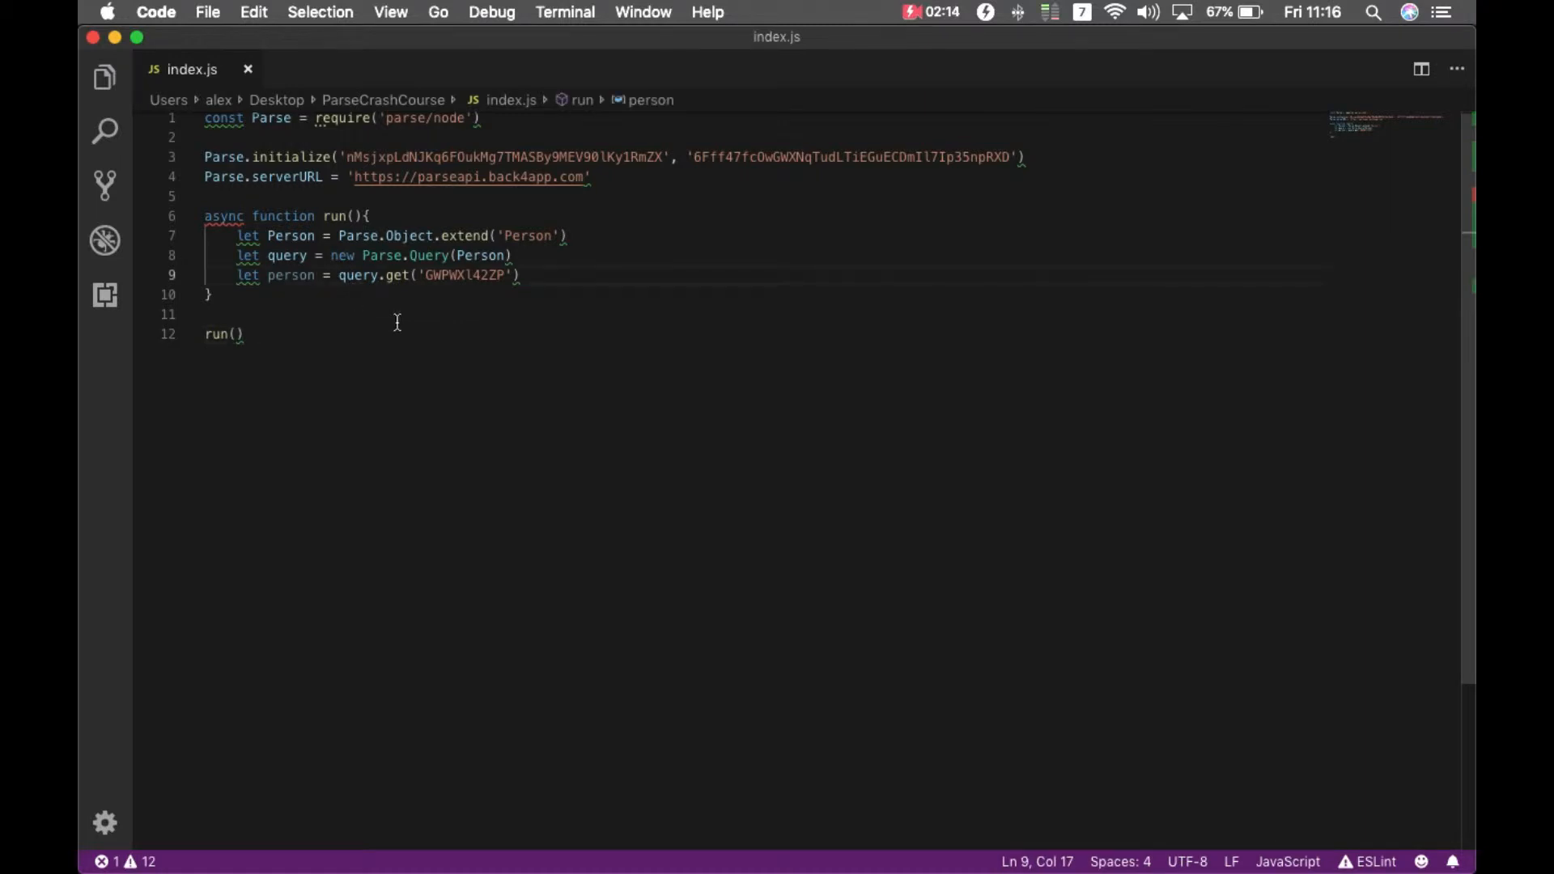
text(await)
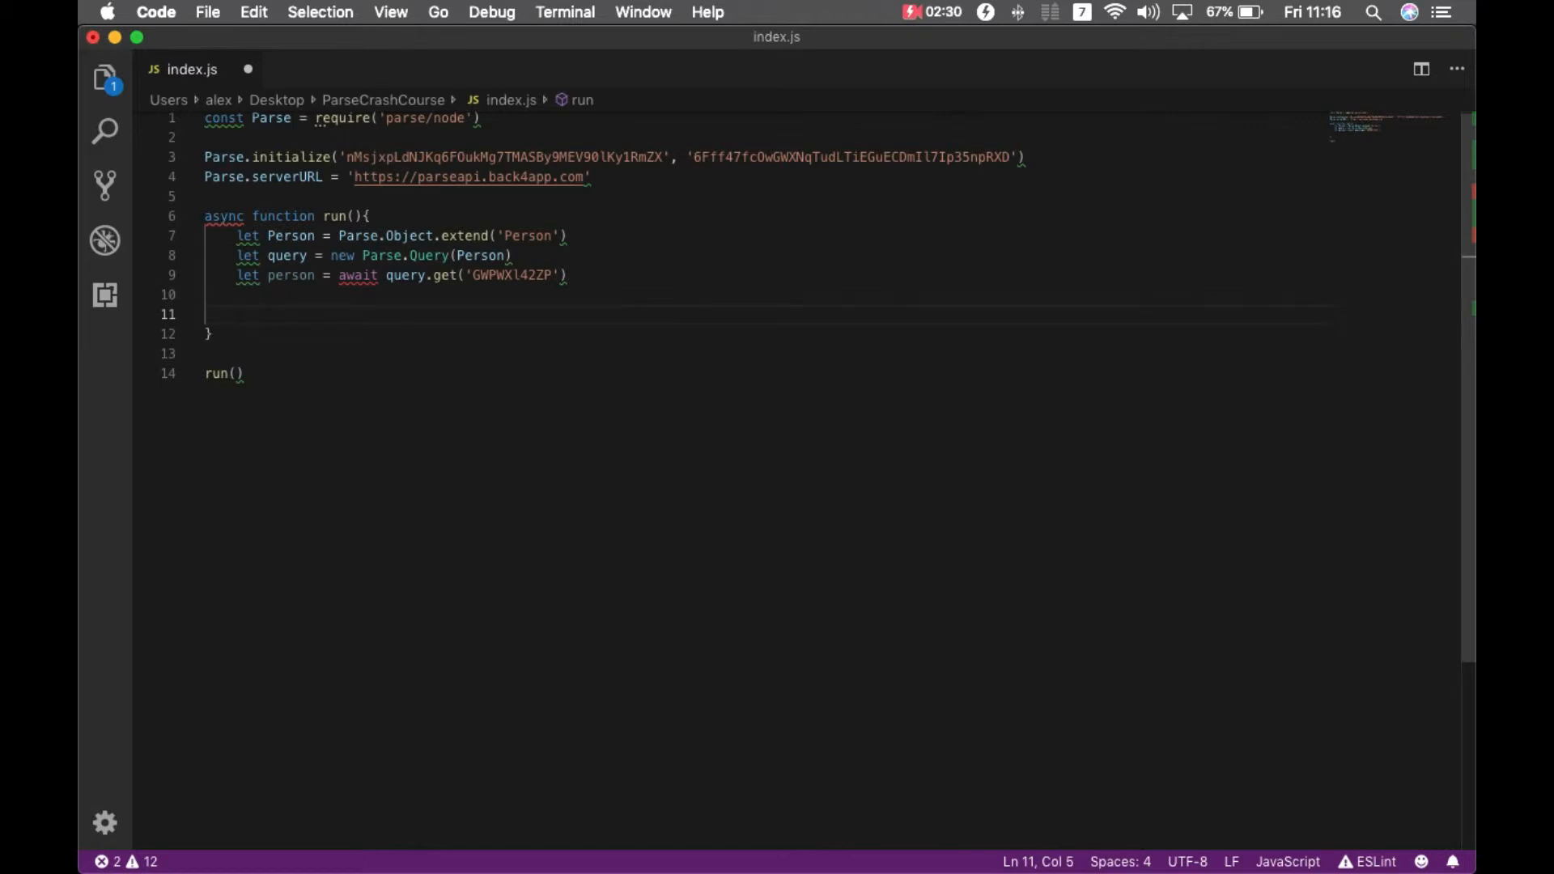
Log person.get('name') and person.get('age') to the console inside run
text(console.log)
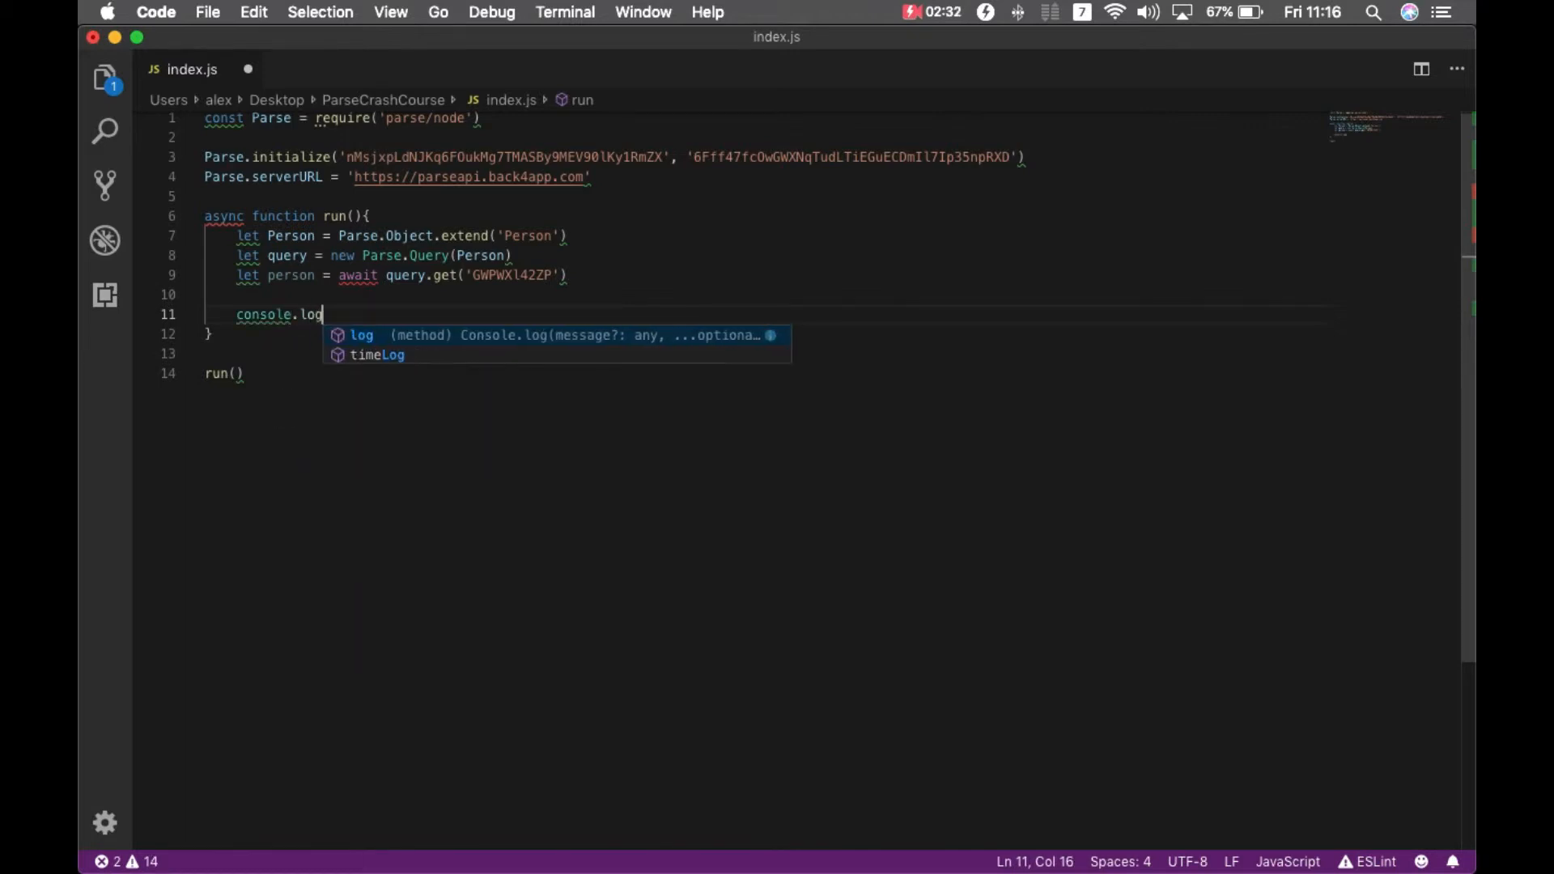
text((person)
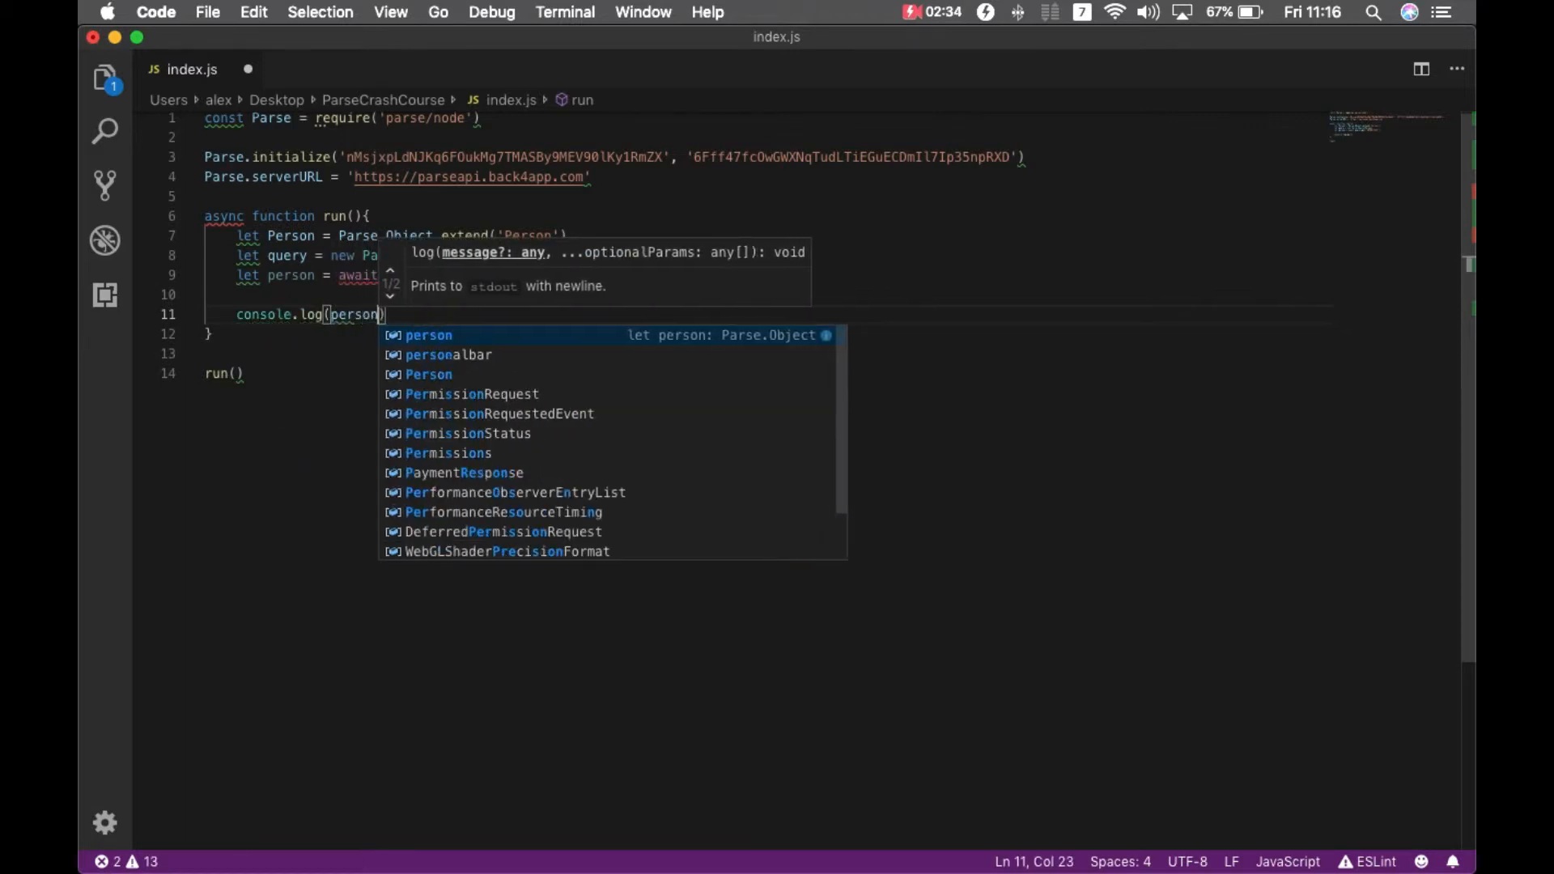
text(.get('name')
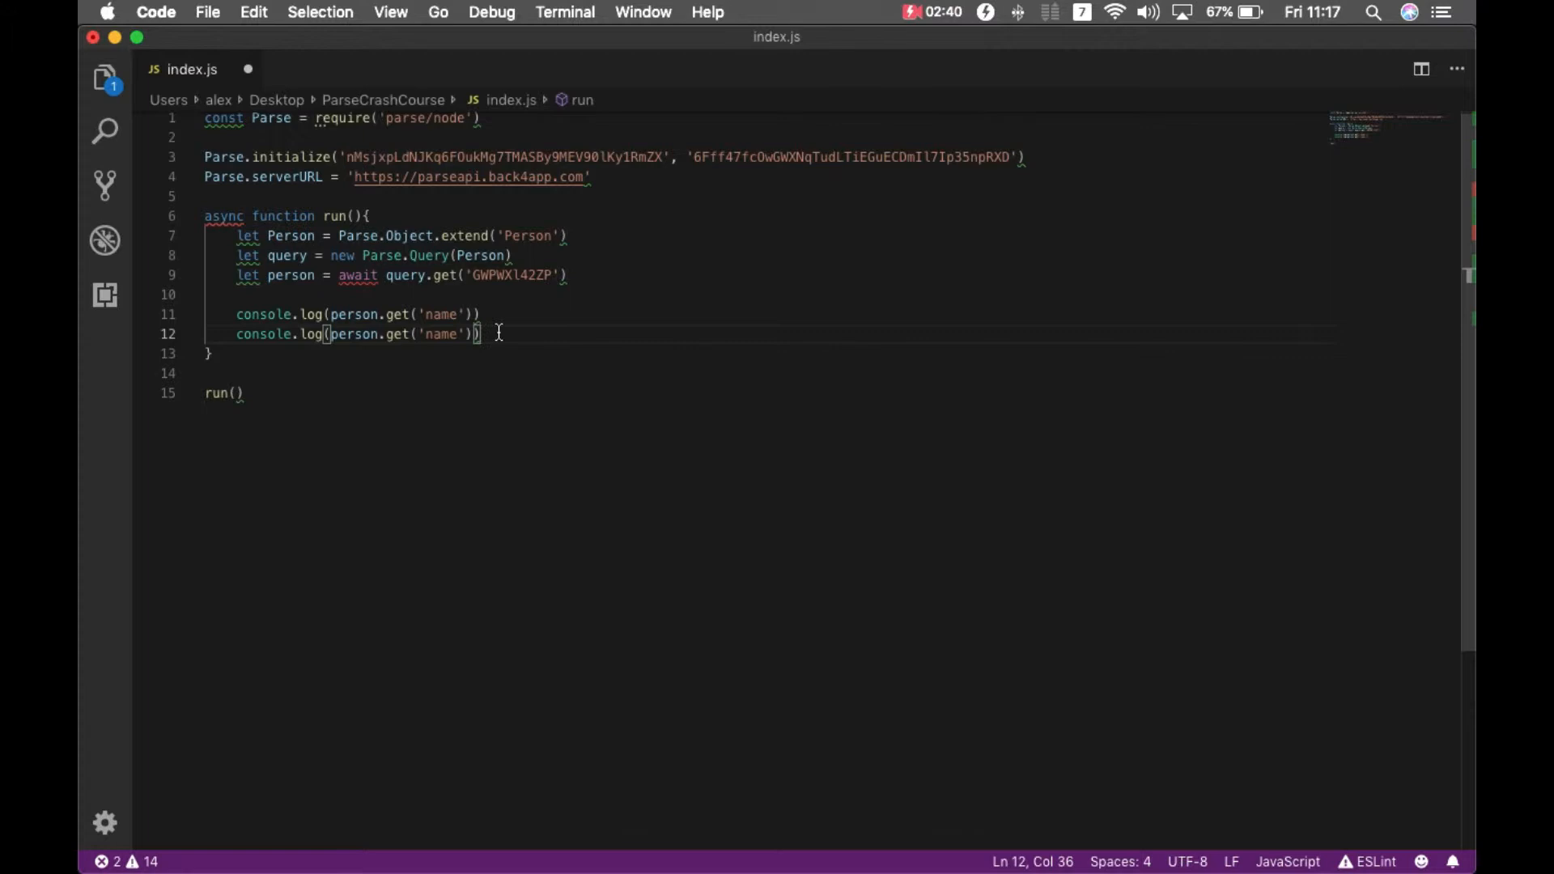
text(age)
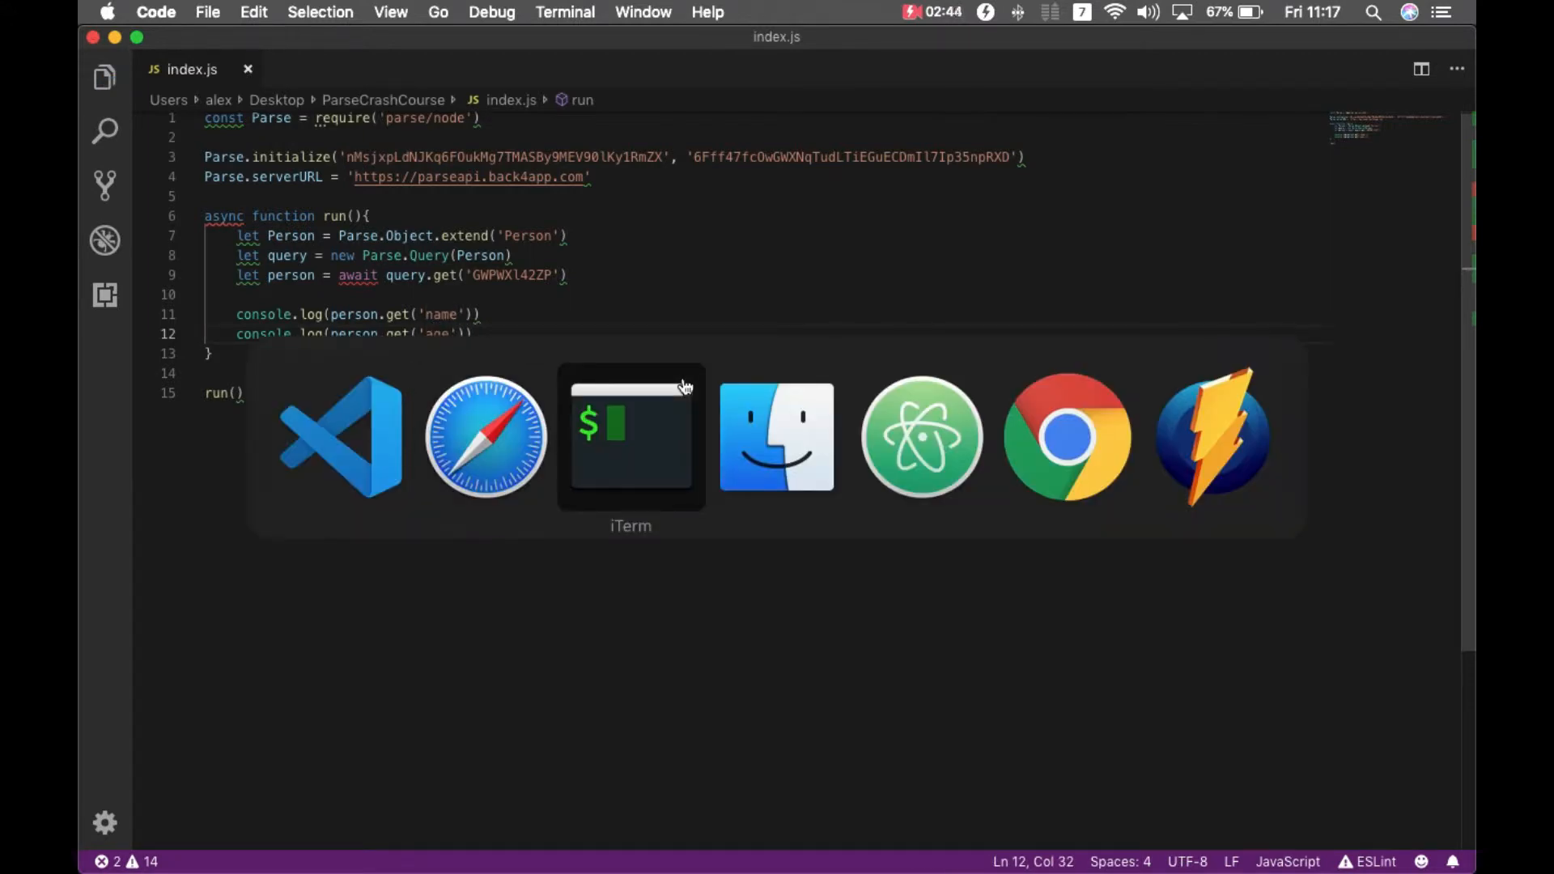
click(630, 436)
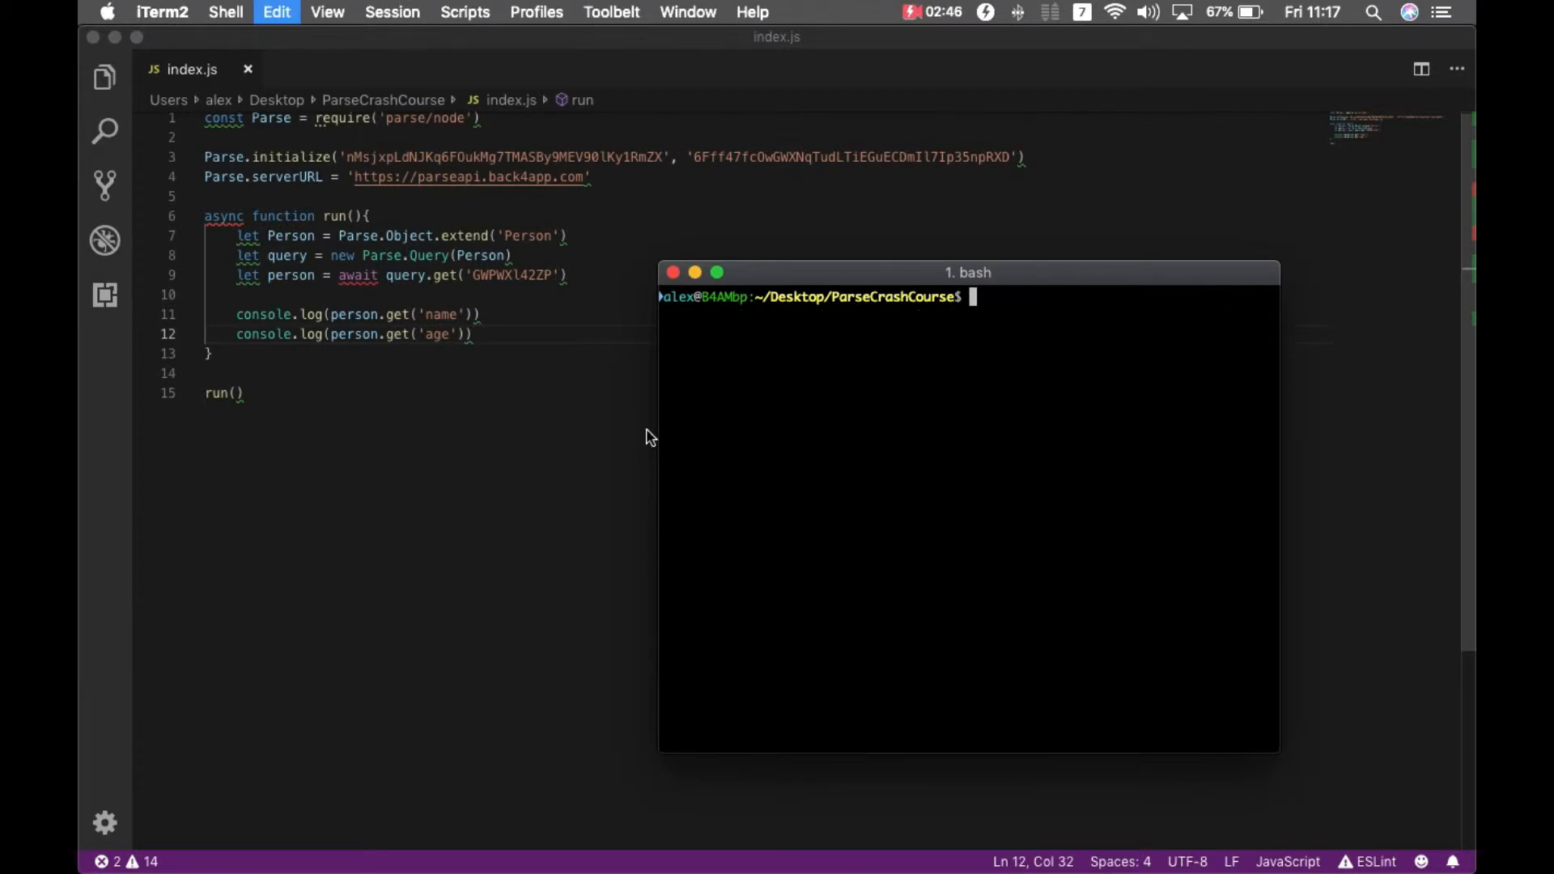
Run node index.js in the ParseCrashCourse terminal
text(node index.js)
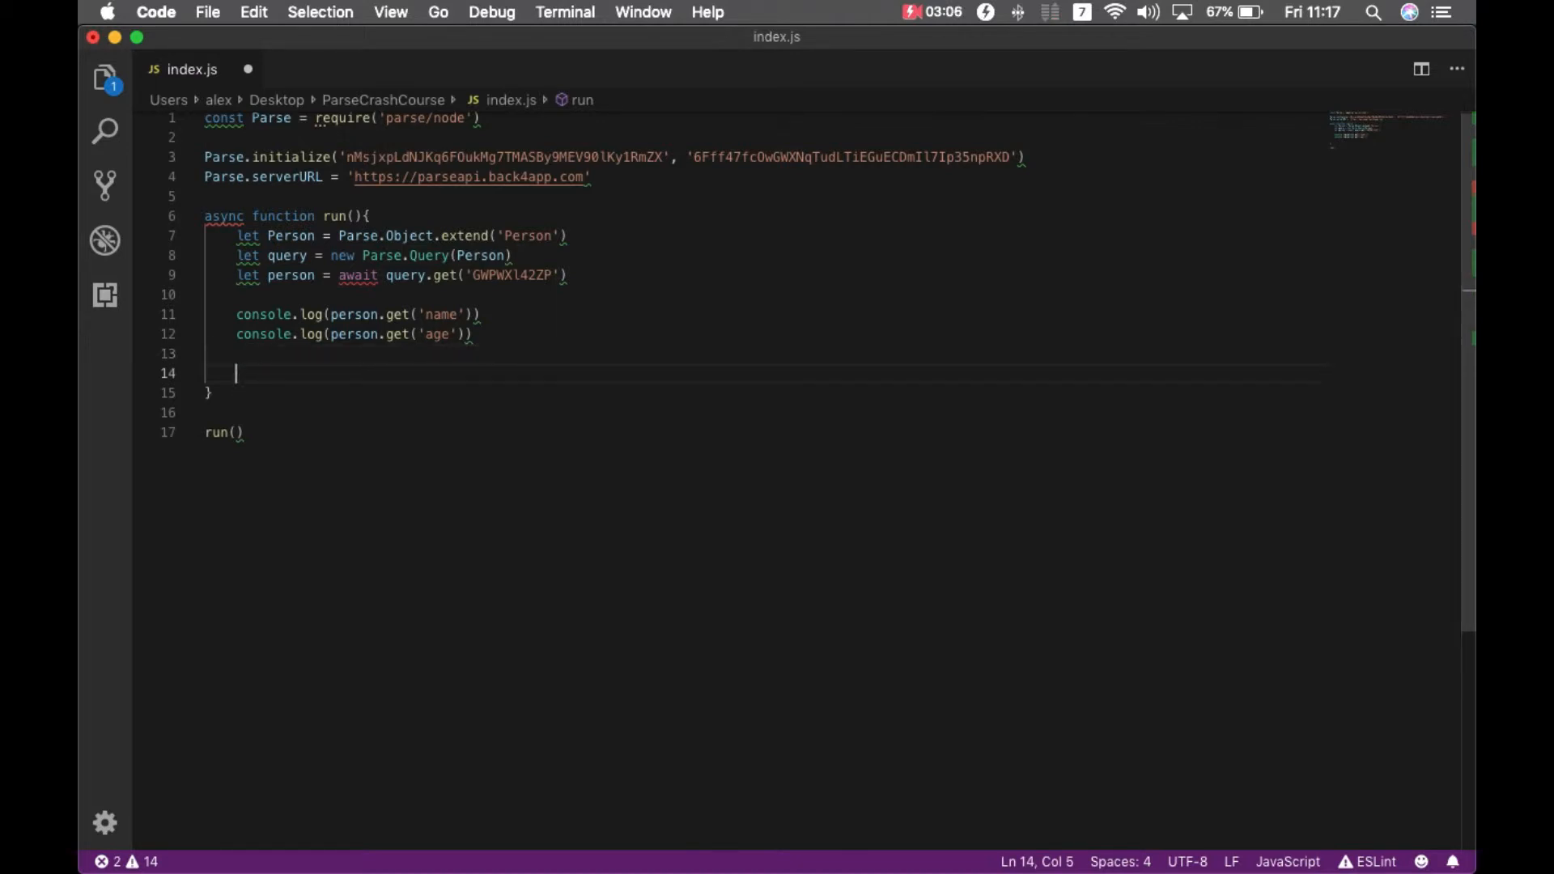
Add person.increment('age', 2) and repeat the name and age logs after it, then save
text(p)
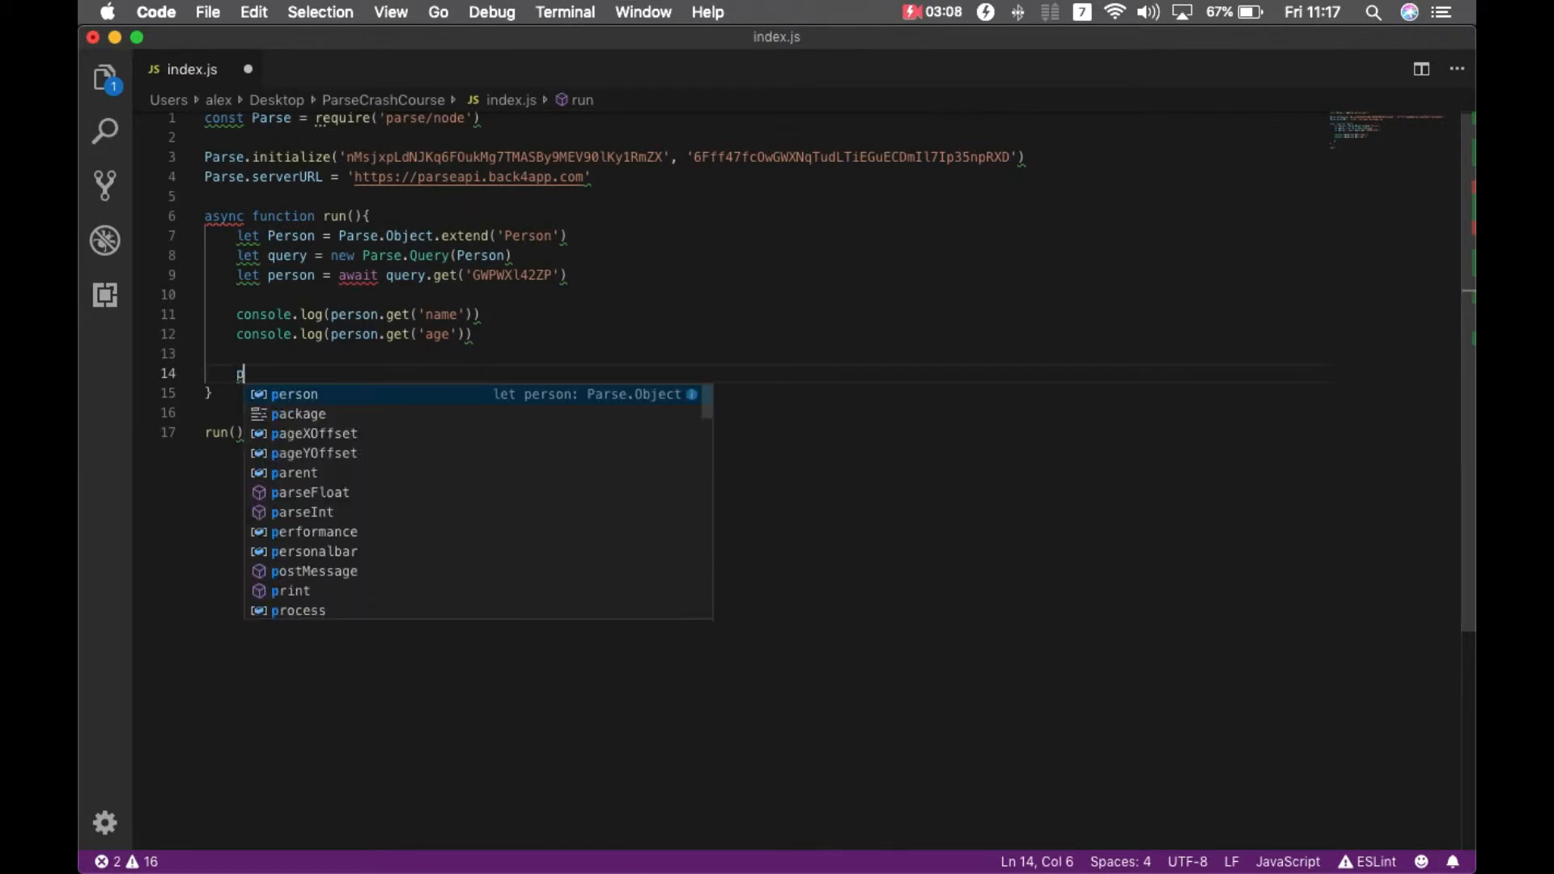
text(erson.increment()
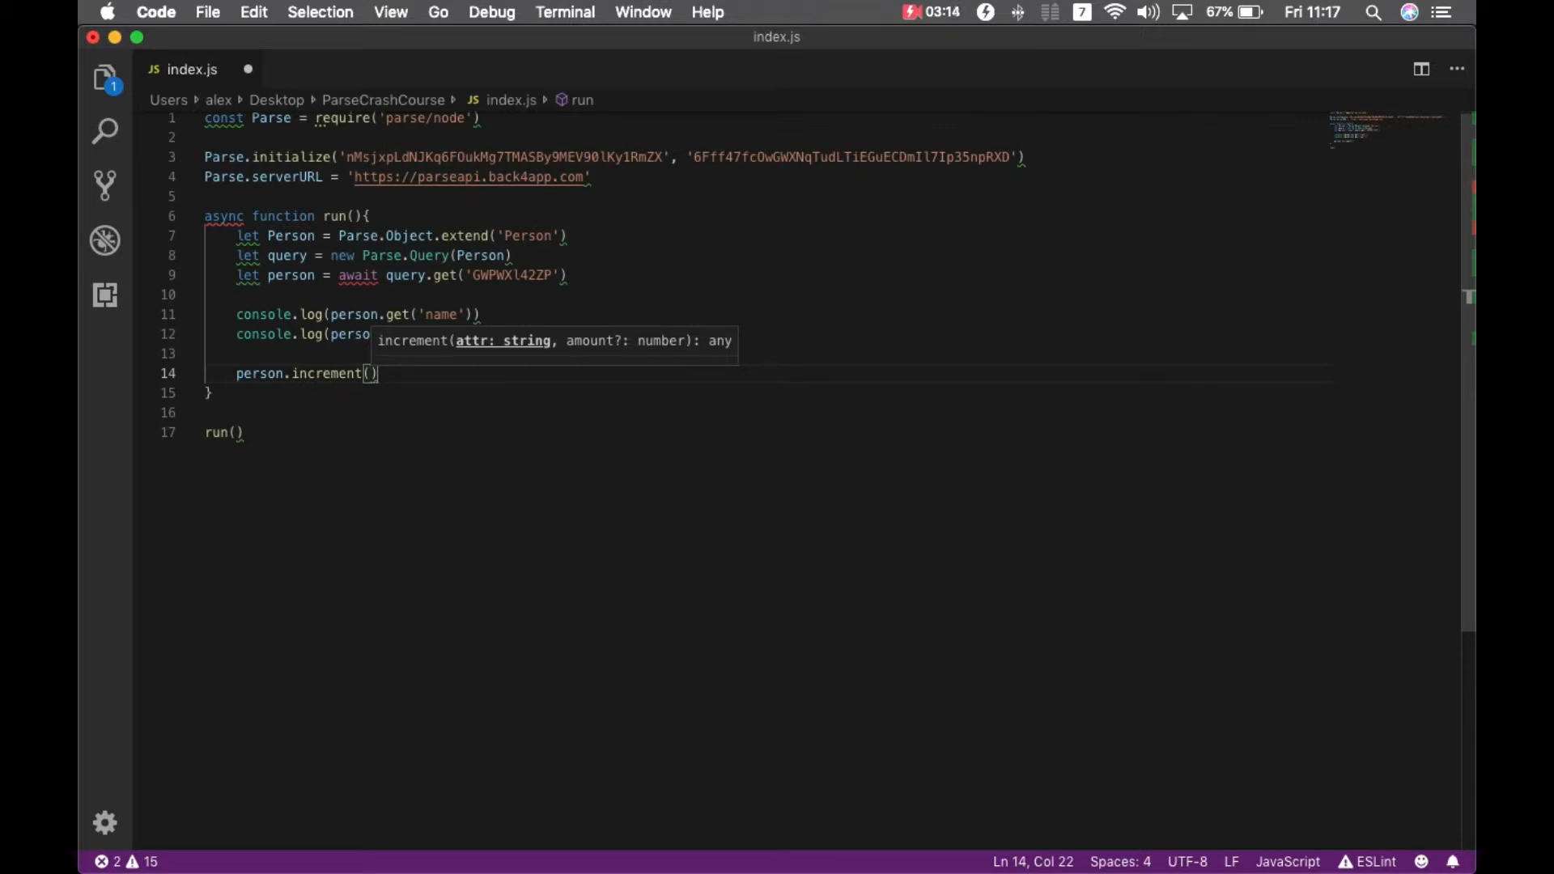
text(')
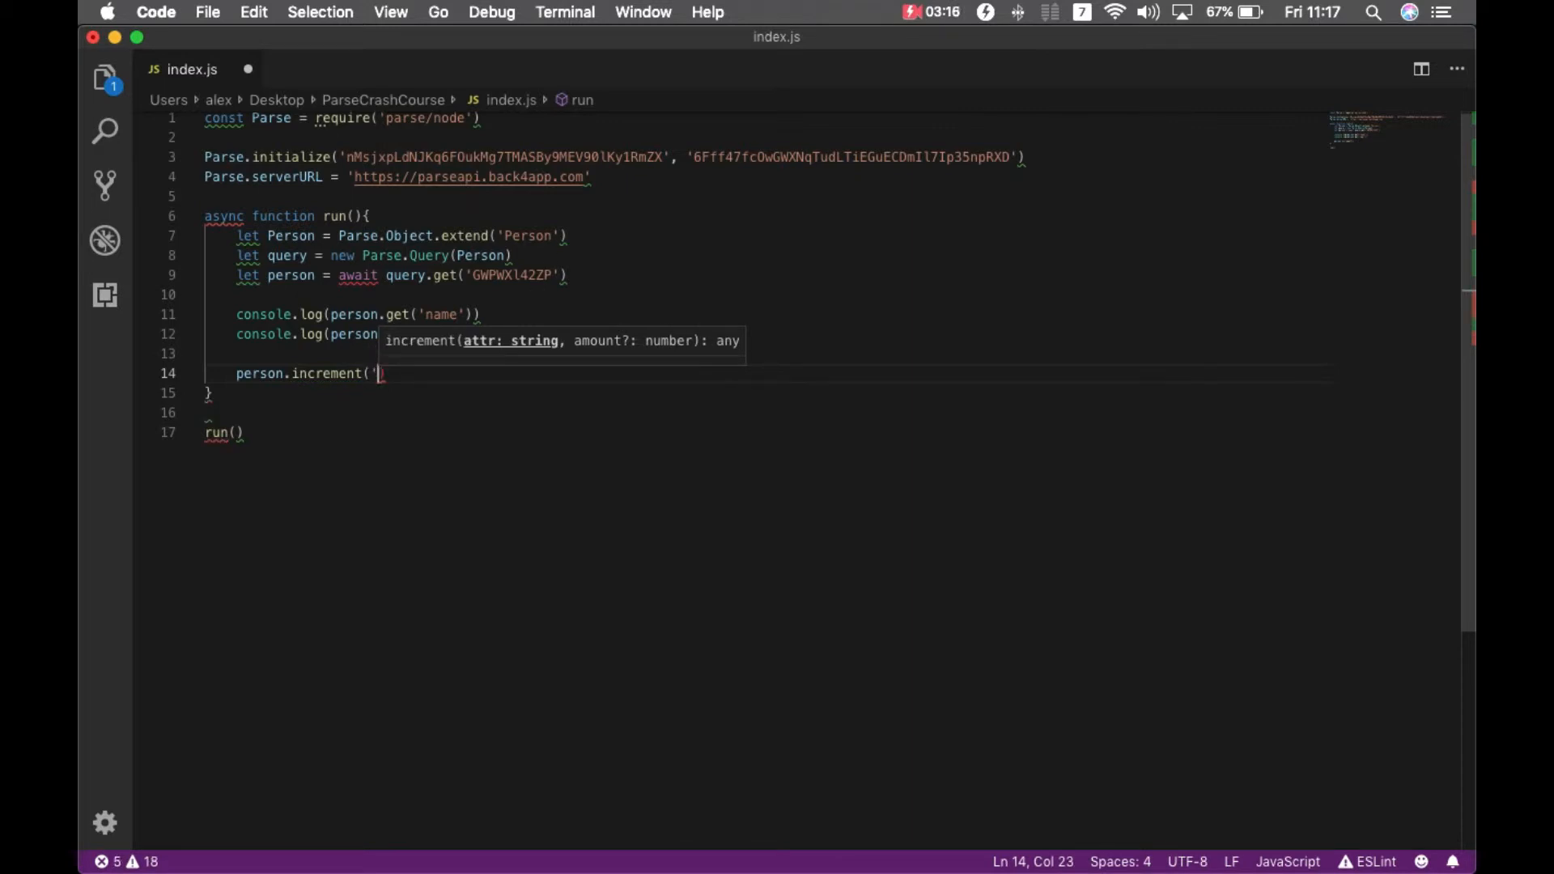
text(age')
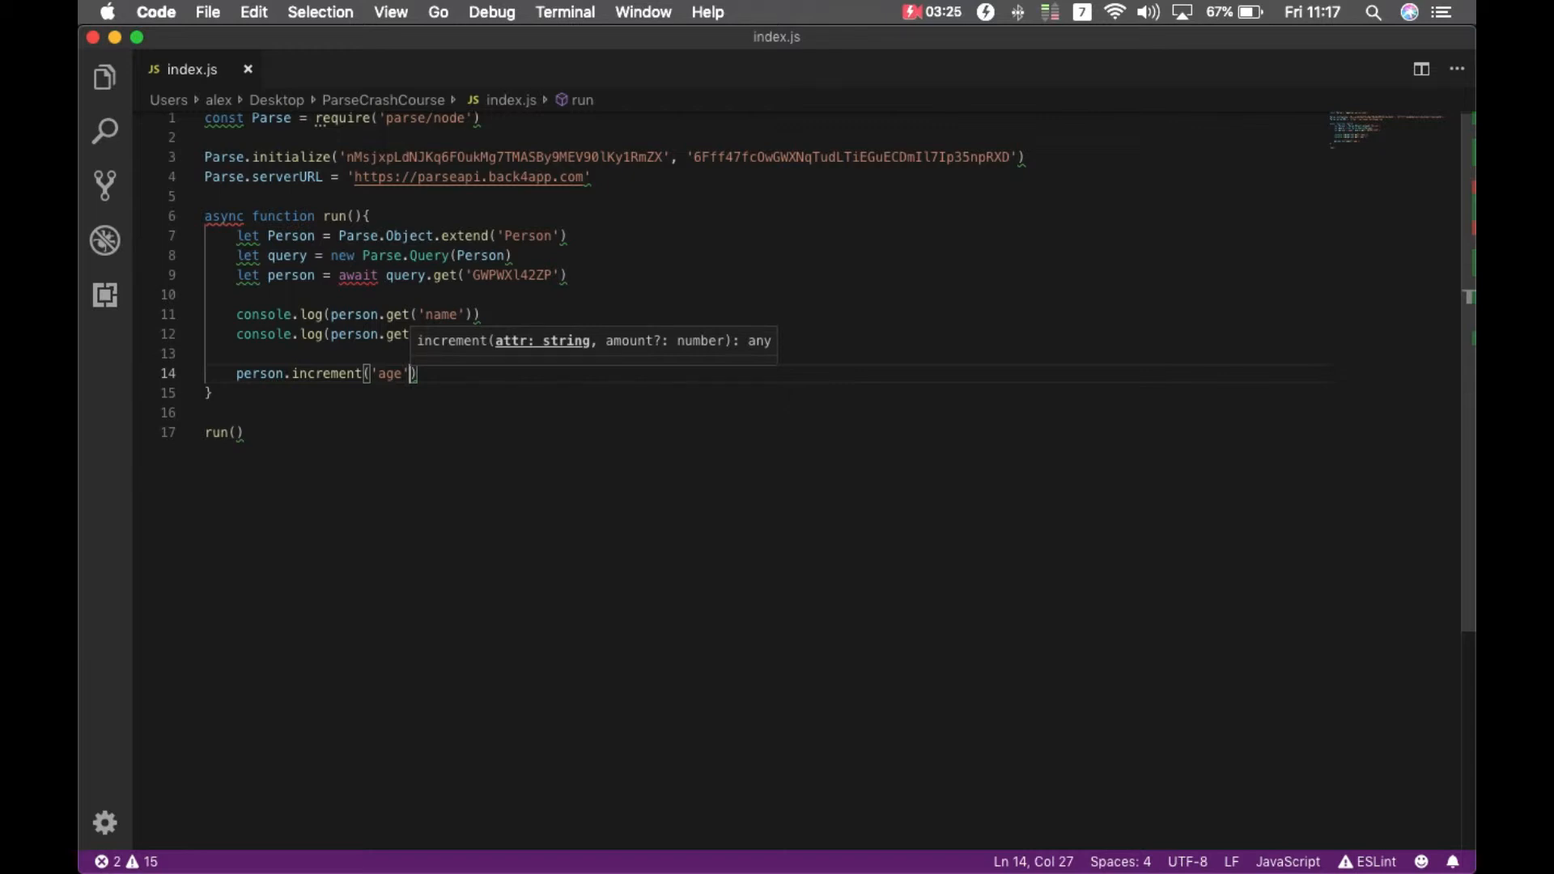
text(,)
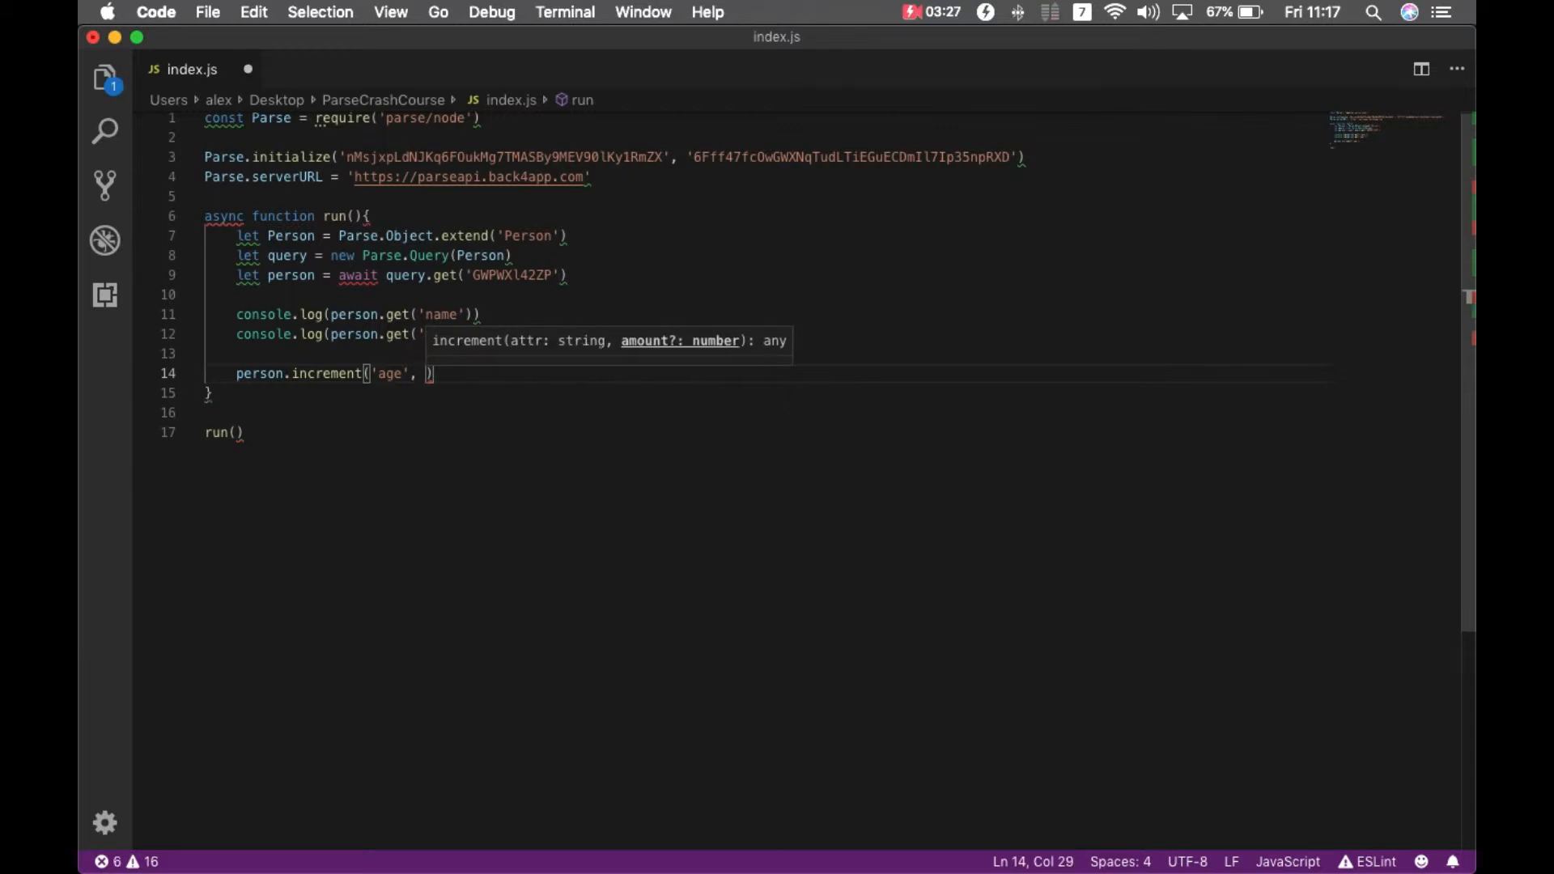
text(2)
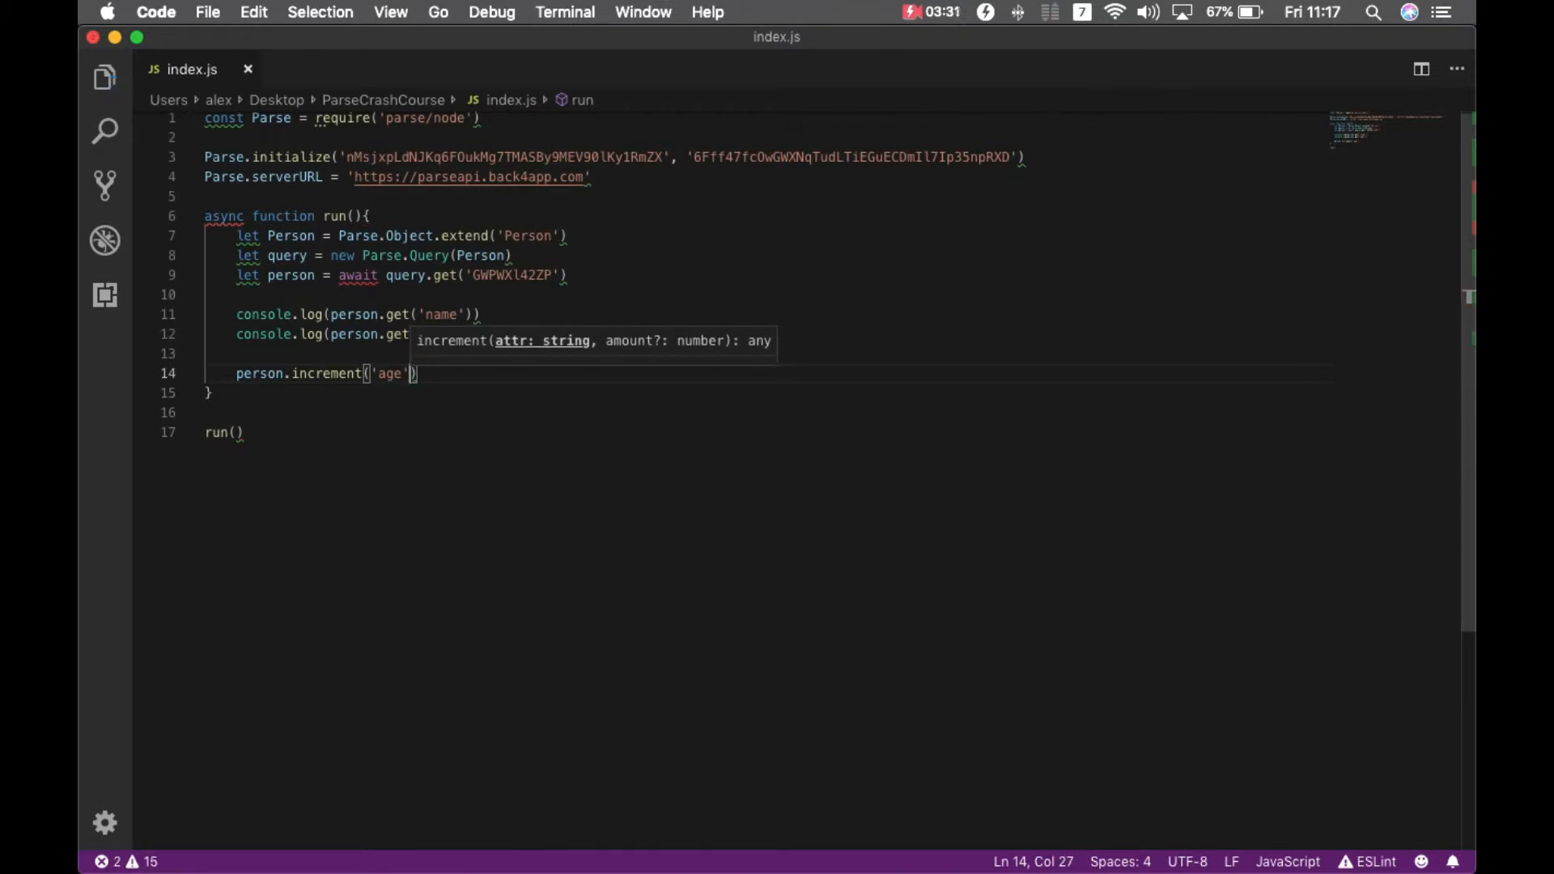
key(enter)
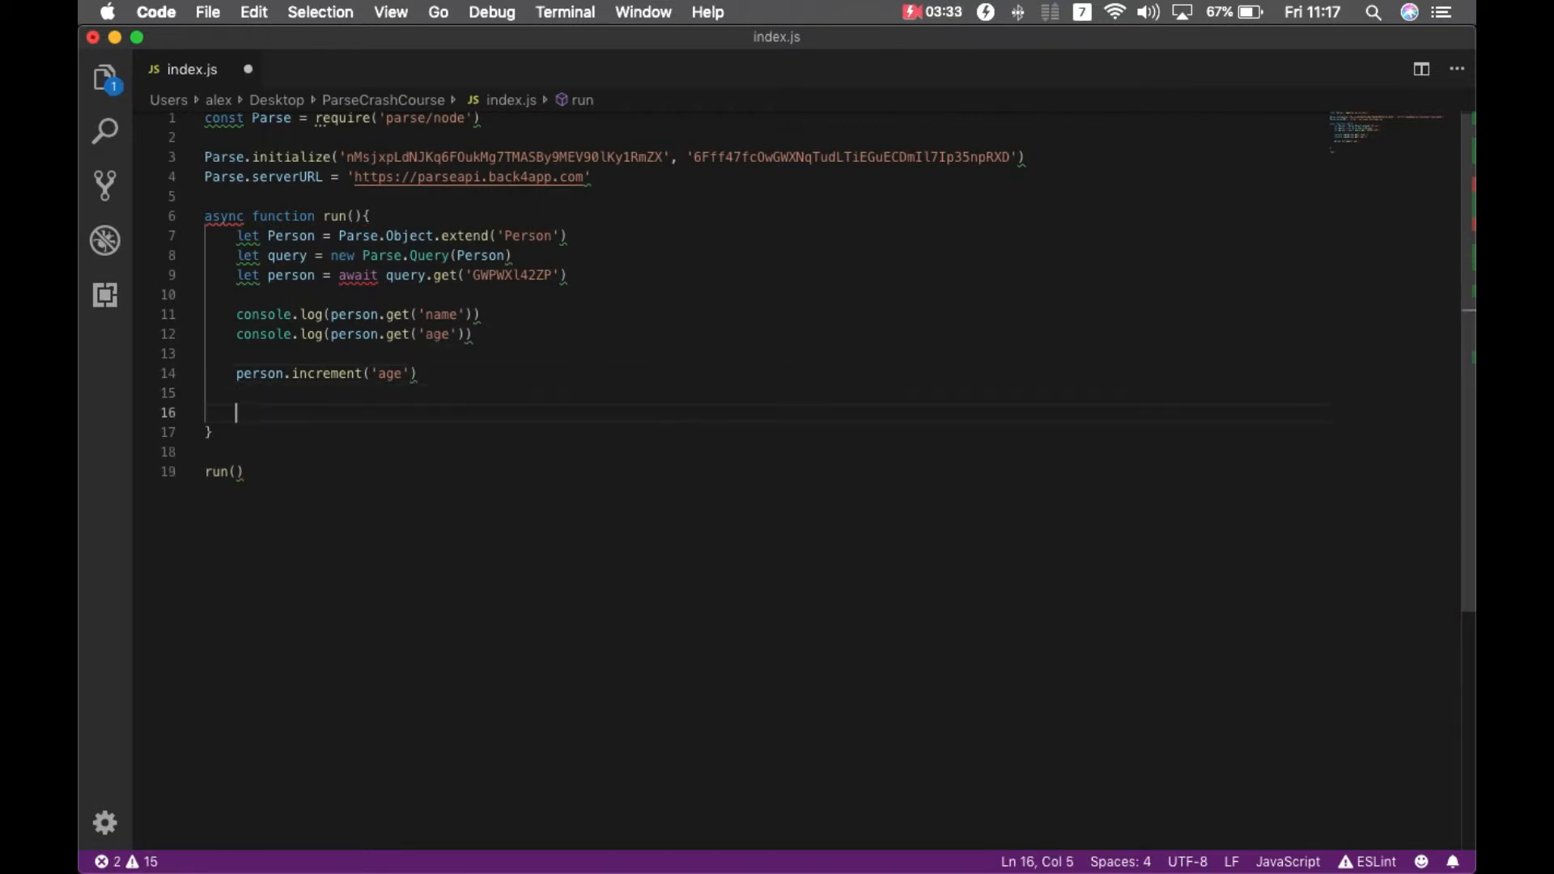
drag(236, 314, 474, 334)
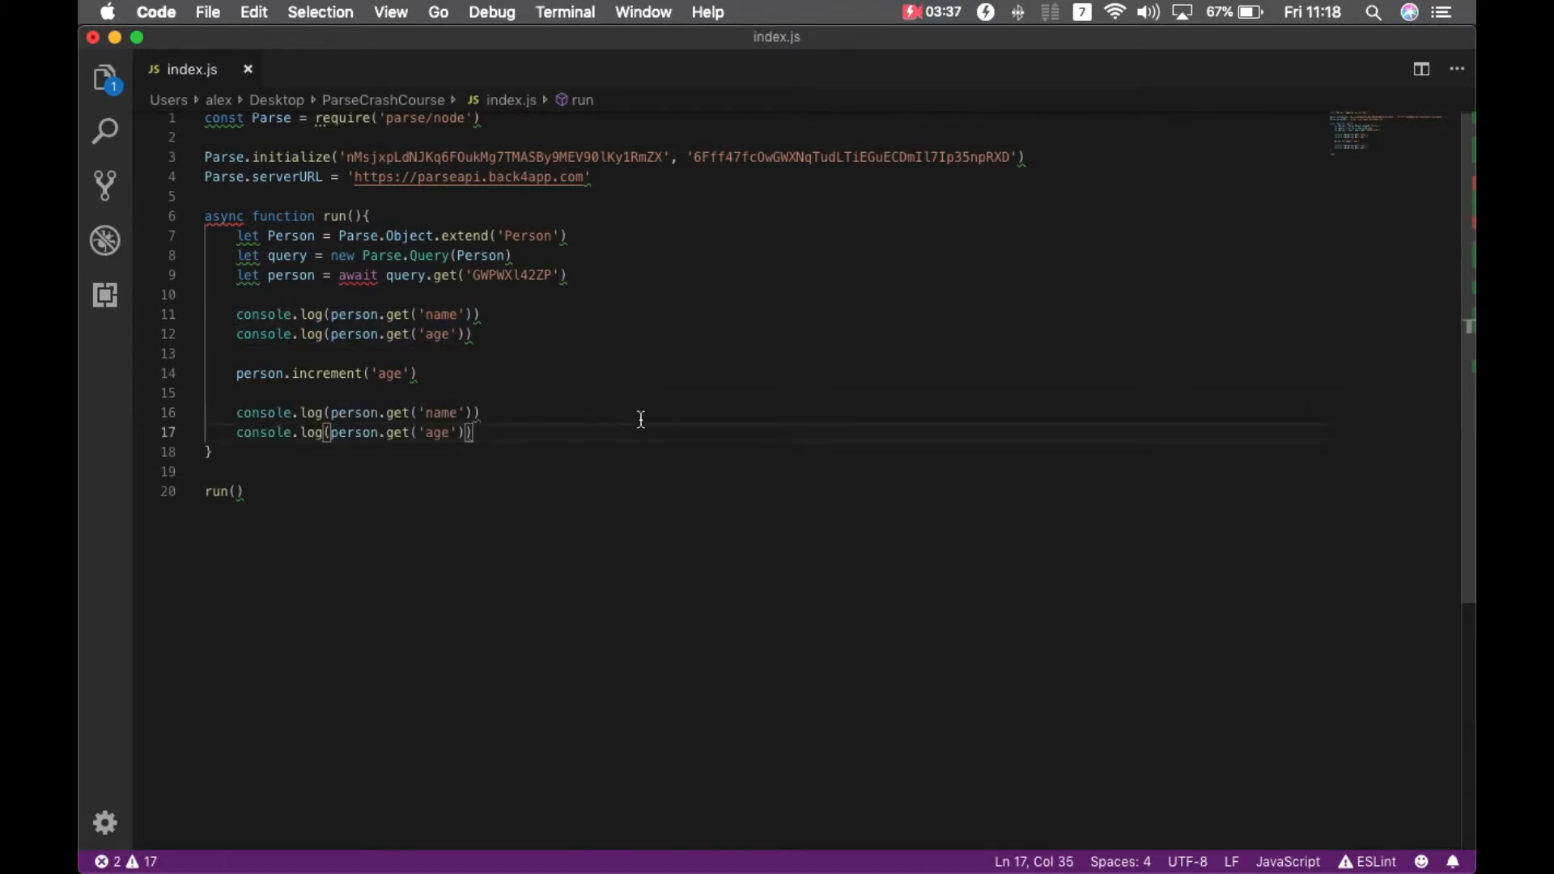
key(cmd+tab)
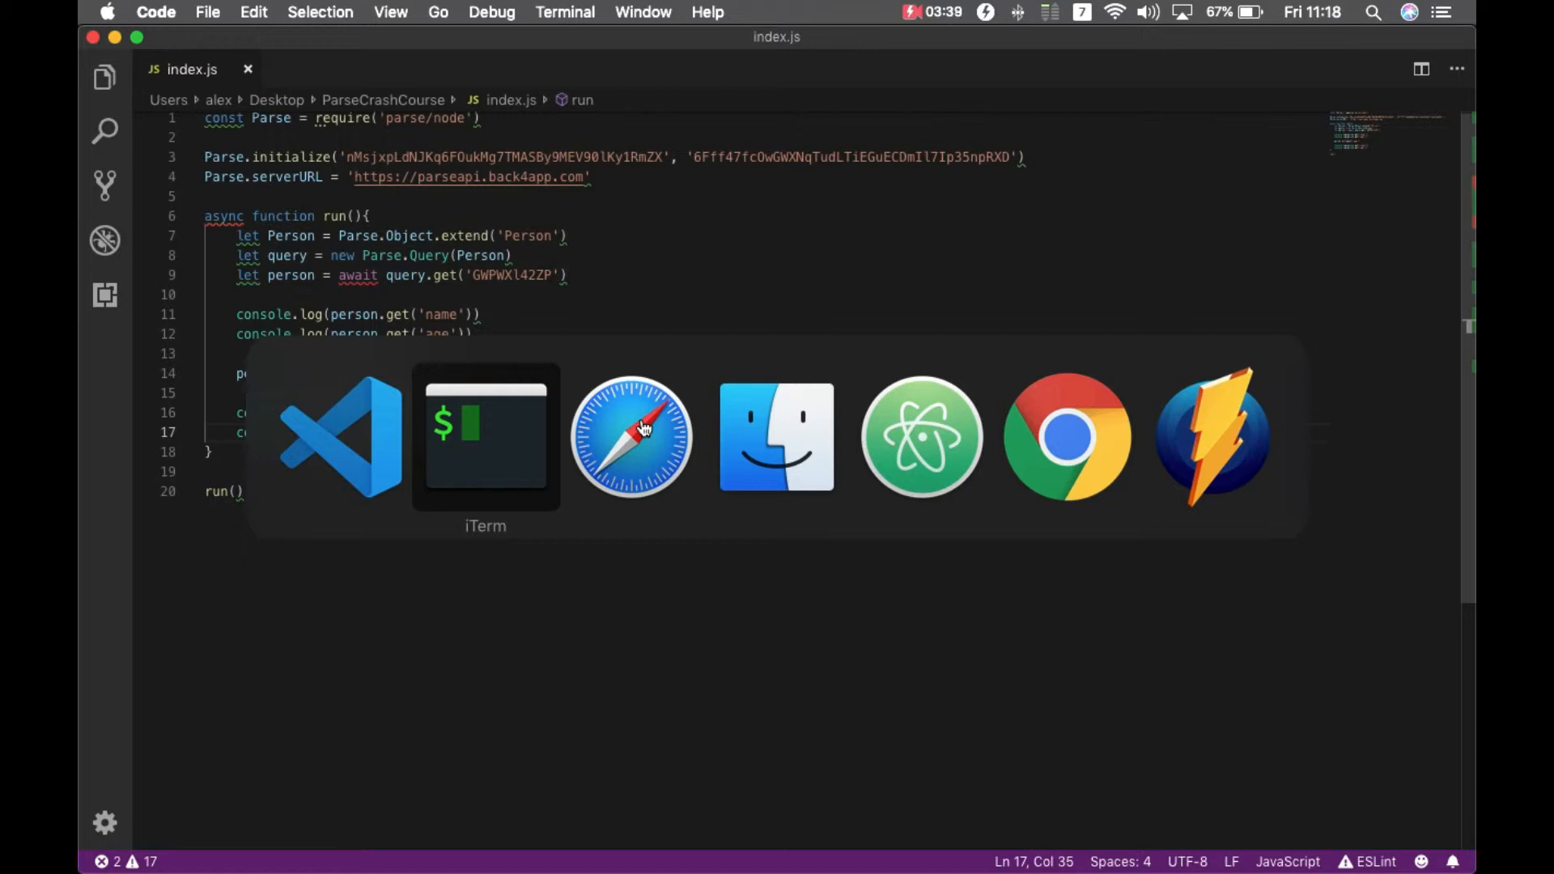
Rerun node index.js in the terminal and return to the editor
click(484, 436)
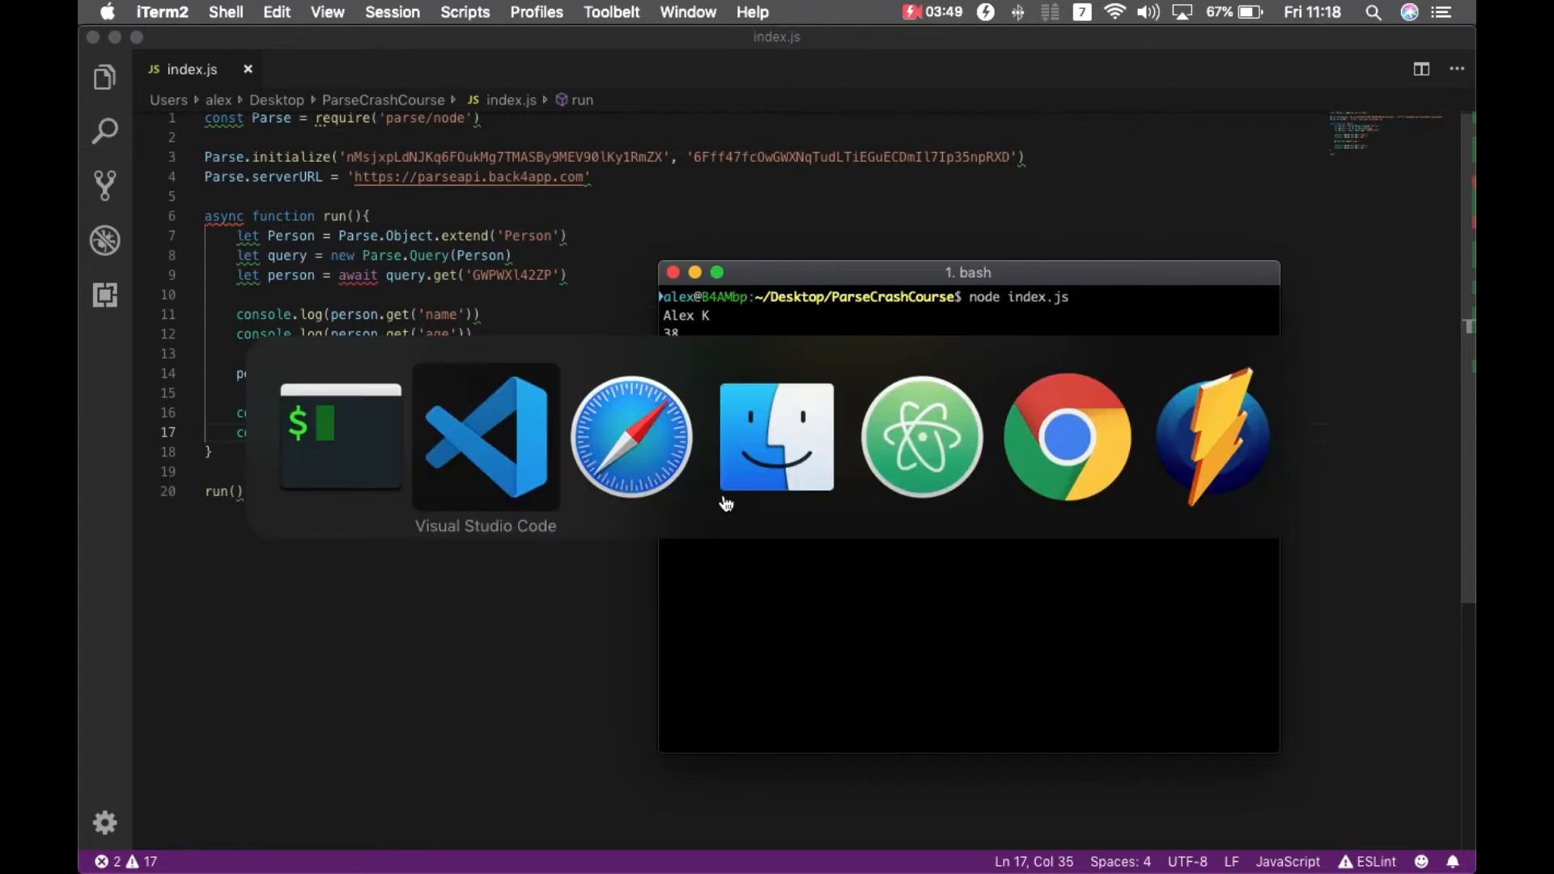
click(631, 437)
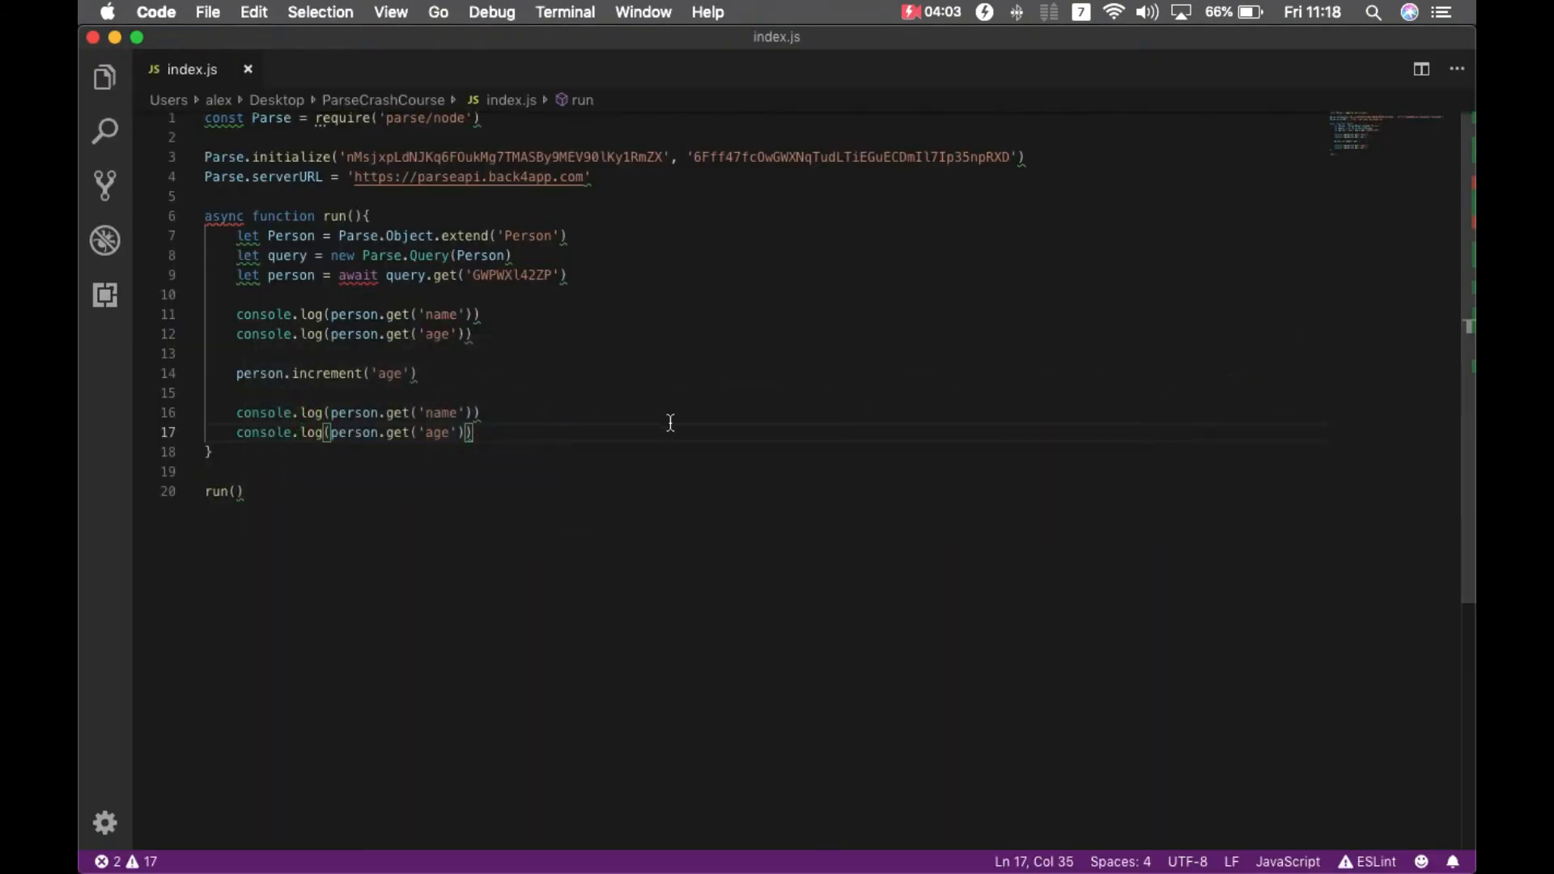
End run with person.save(), save and rerun the script
key(enter)
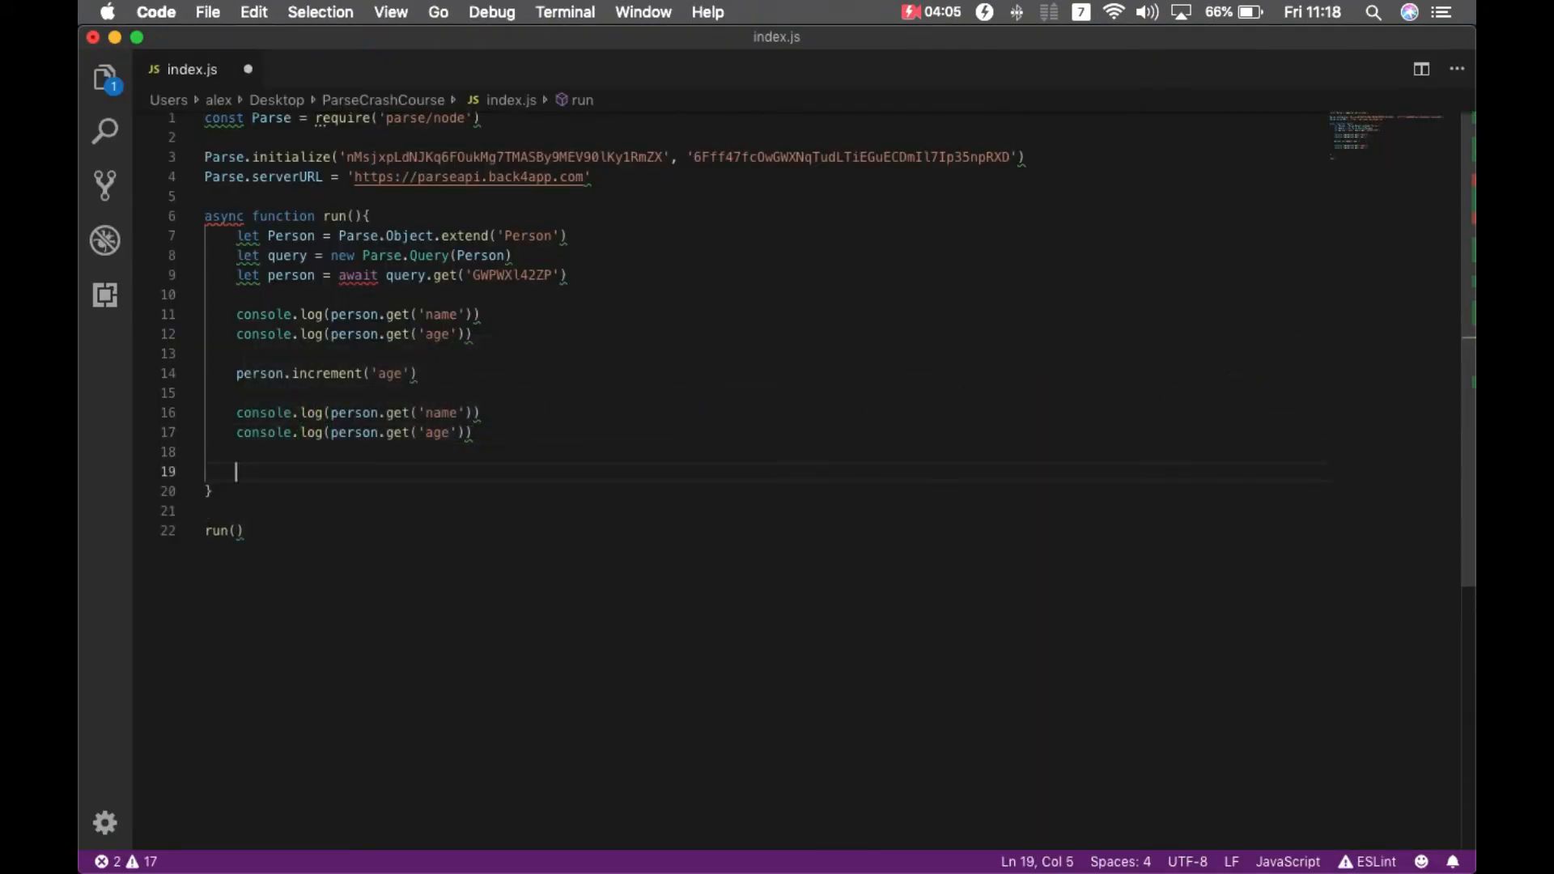
text(pser)
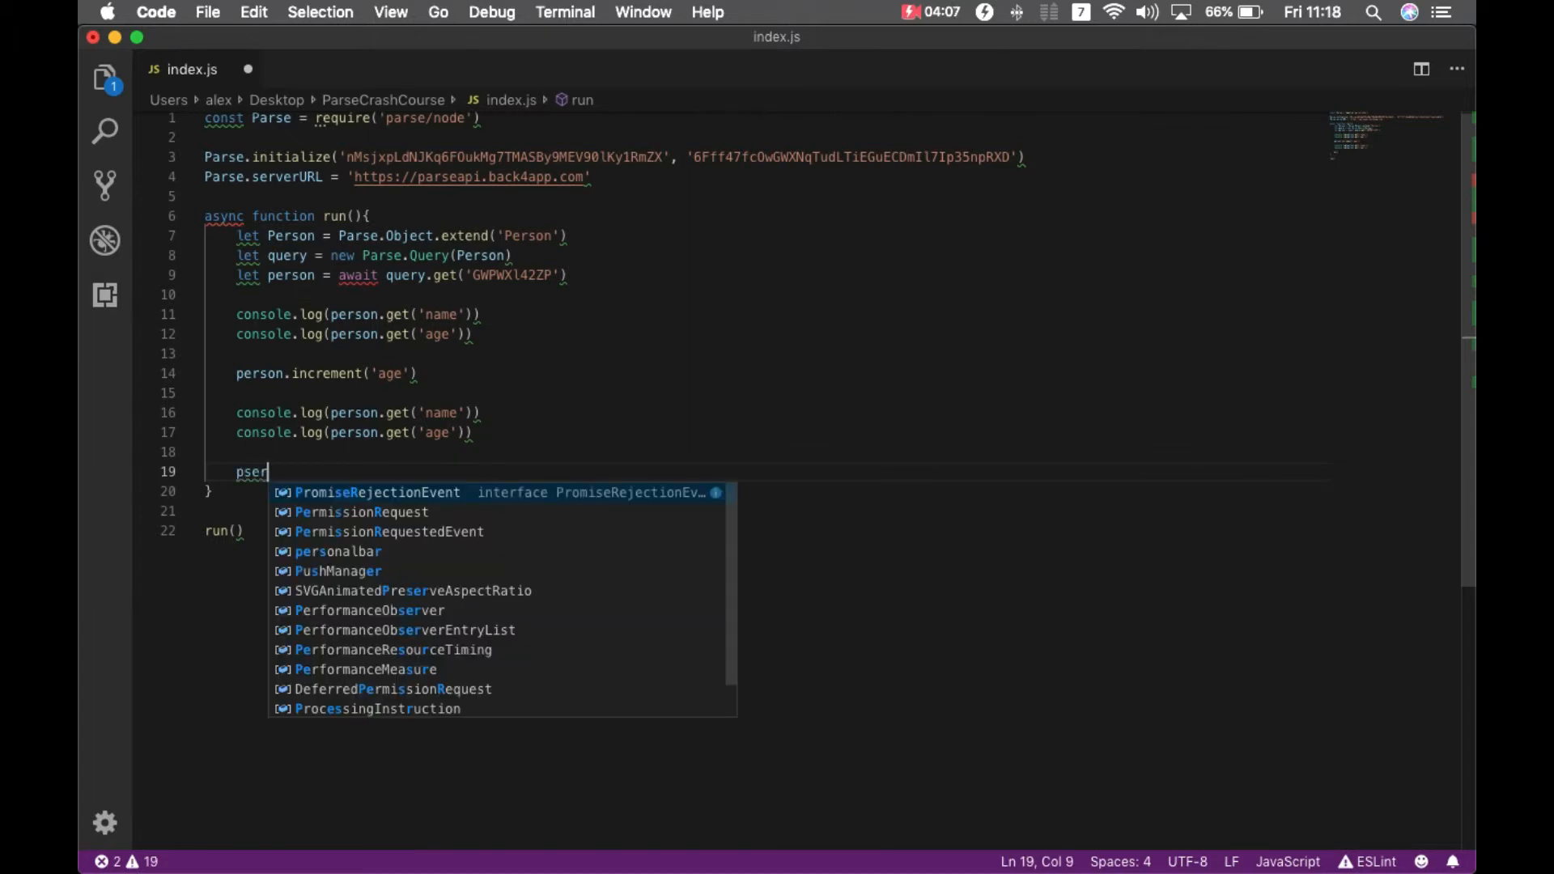
text(person.save)
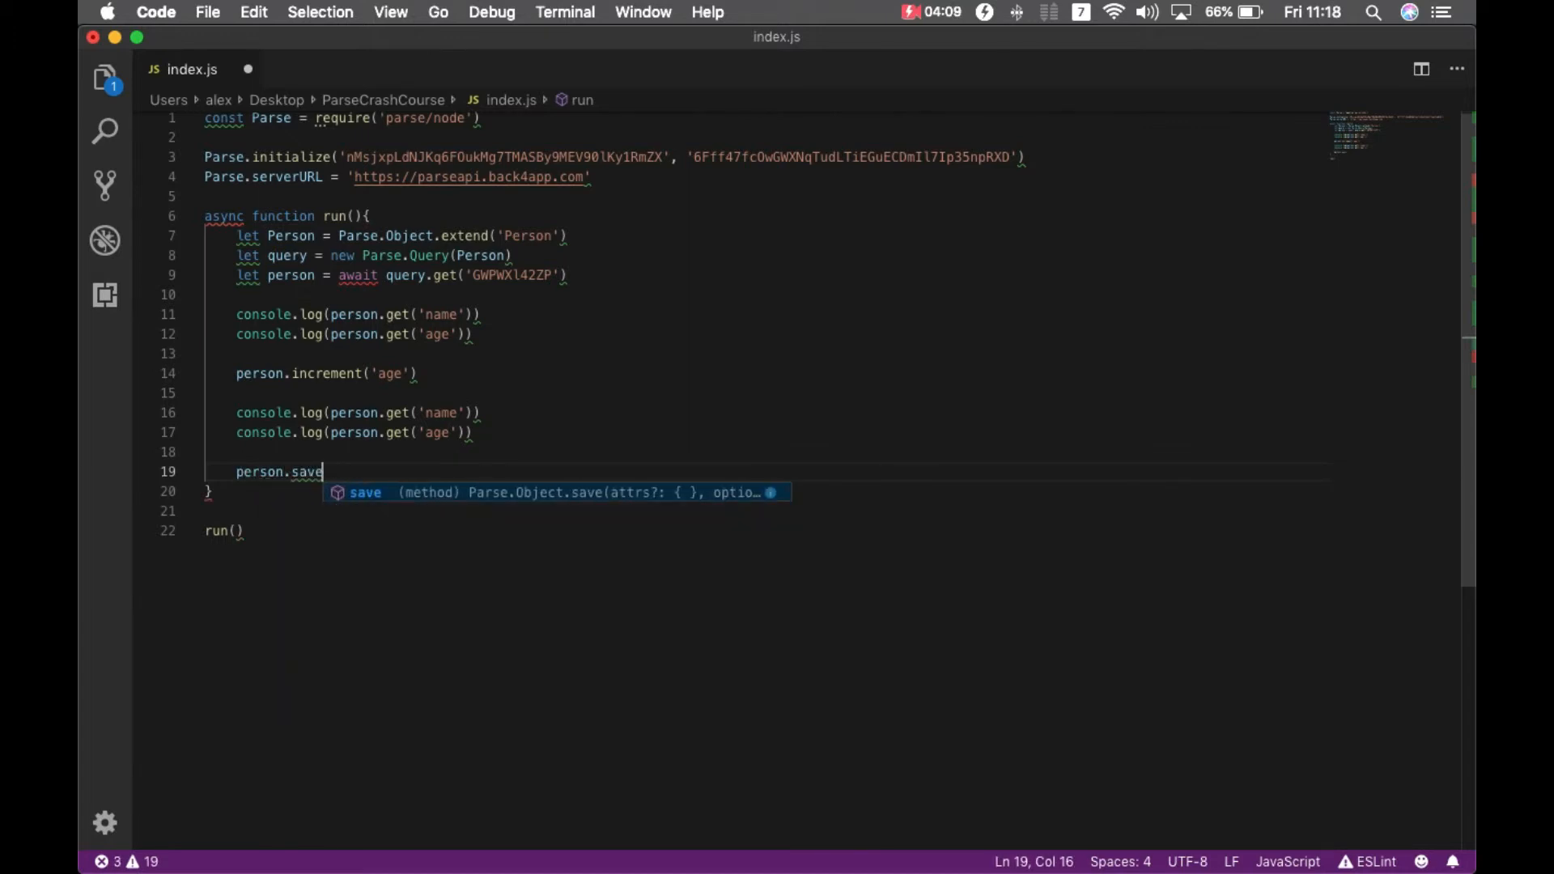
key(cmd+tab)
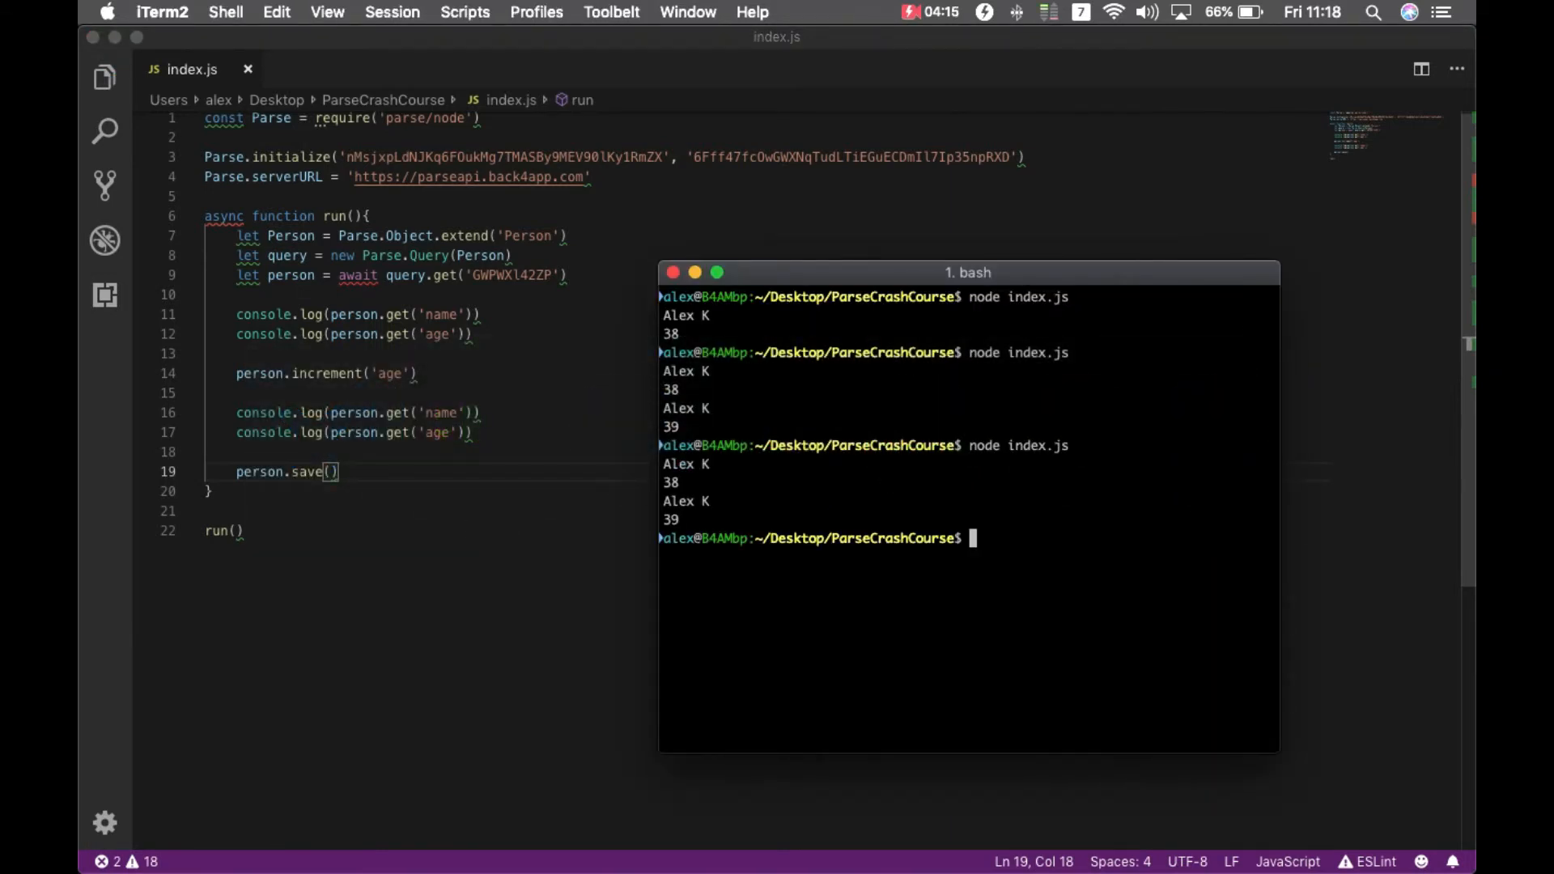
key(cmd+tab)
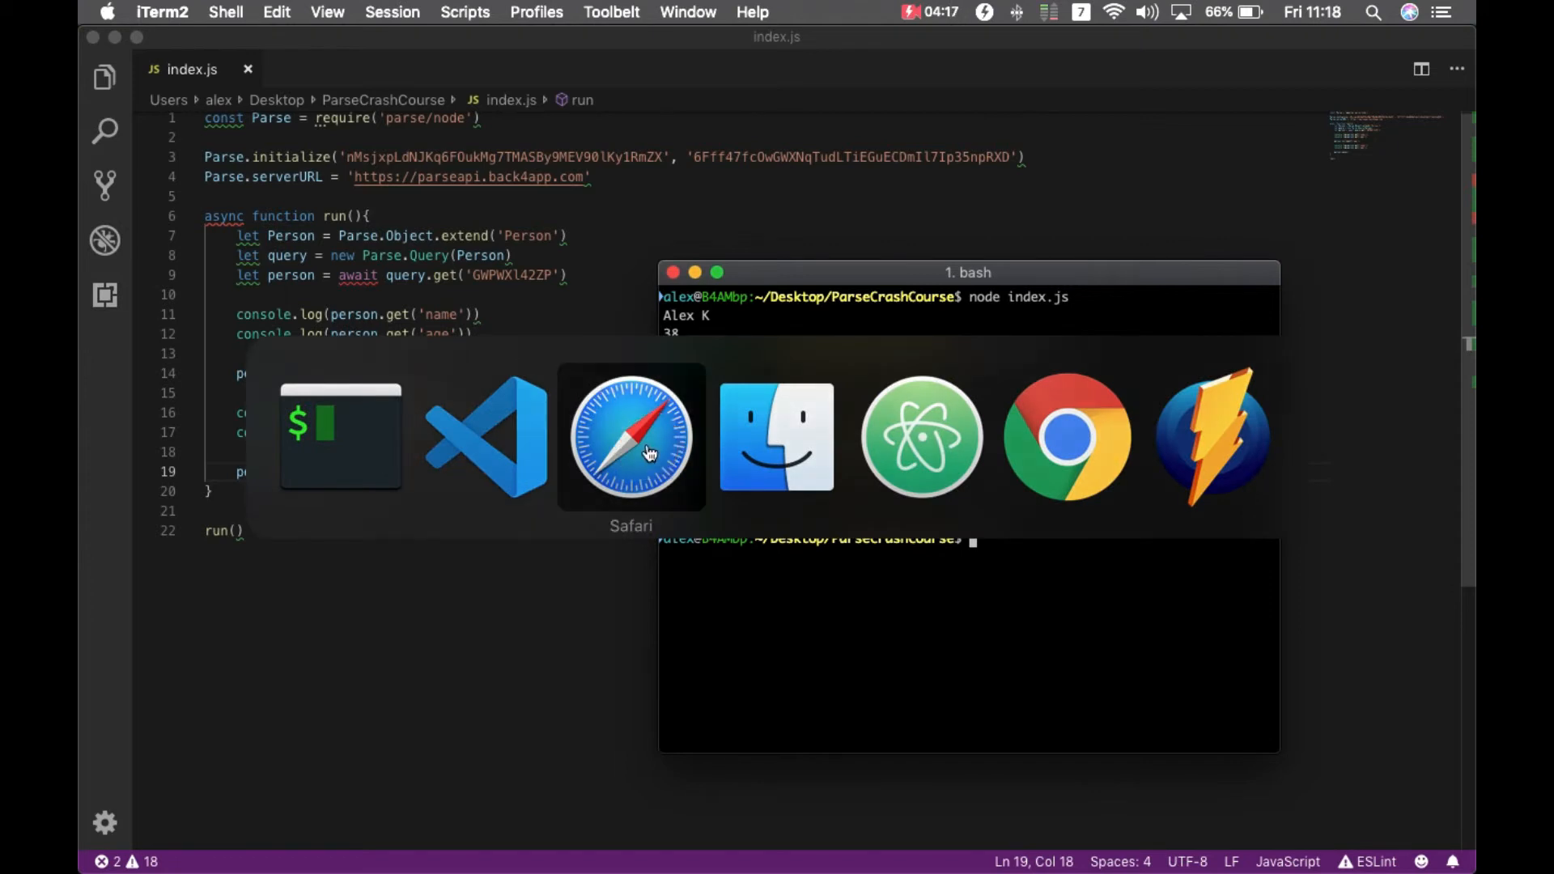
click(630, 439)
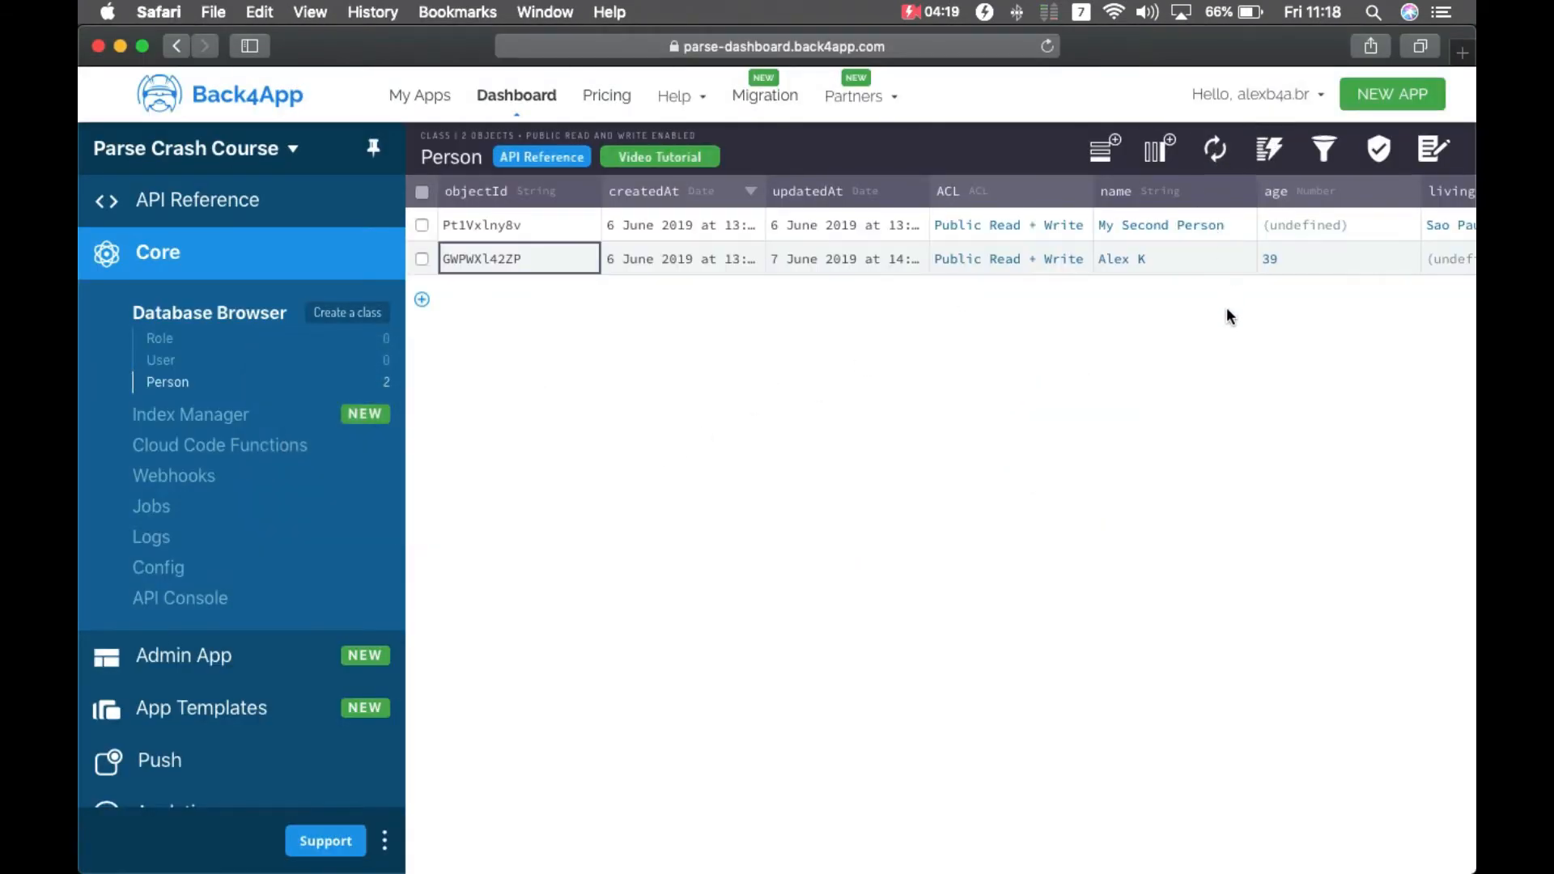
mouse_move(1301, 306)
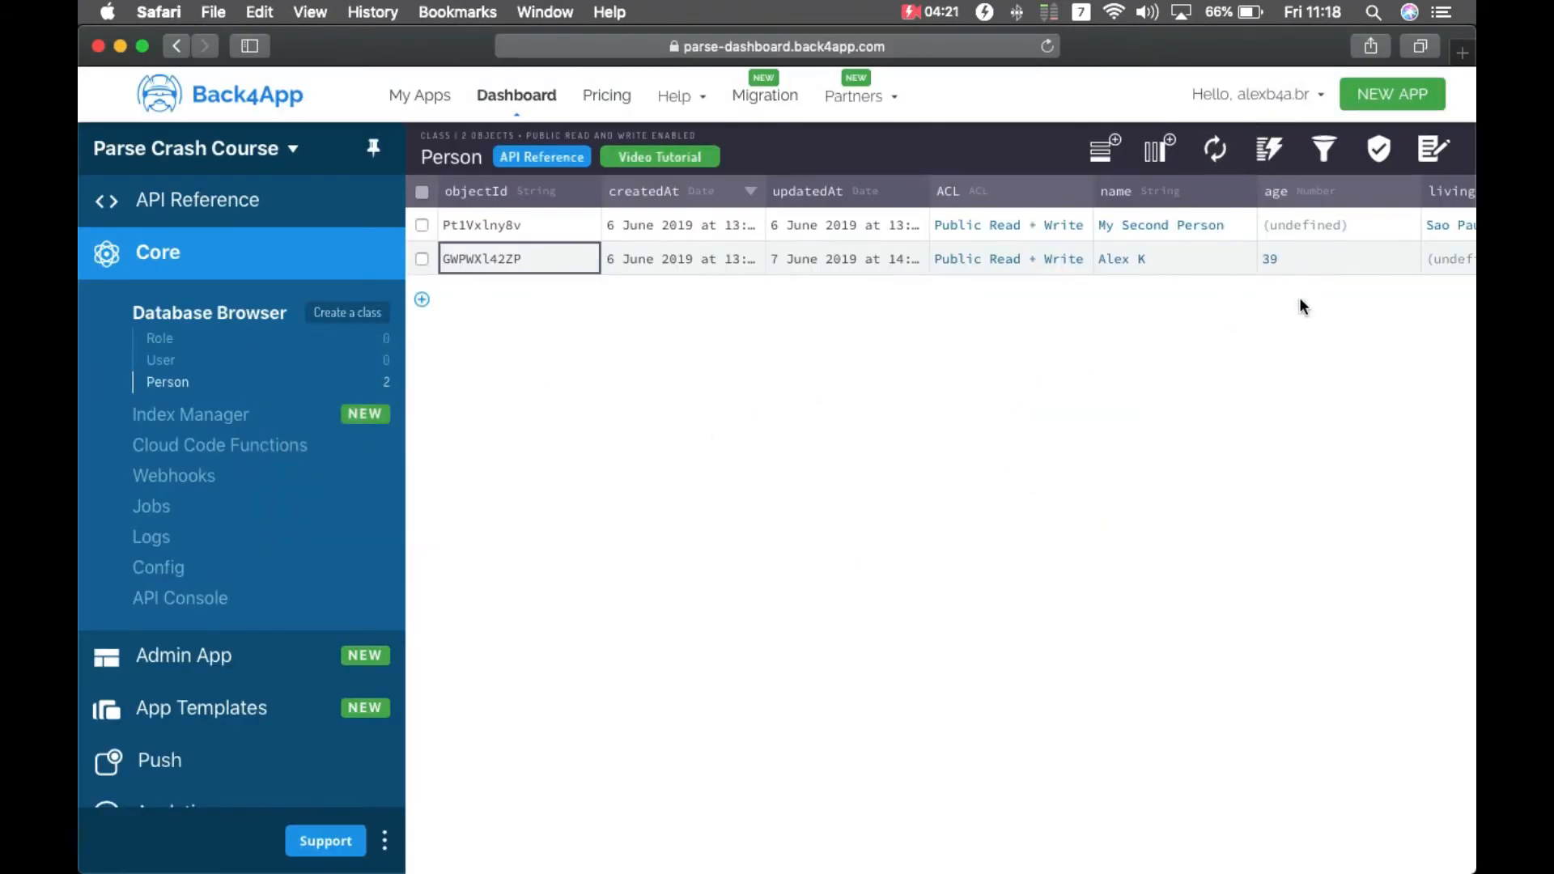
mouse_move(1317, 458)
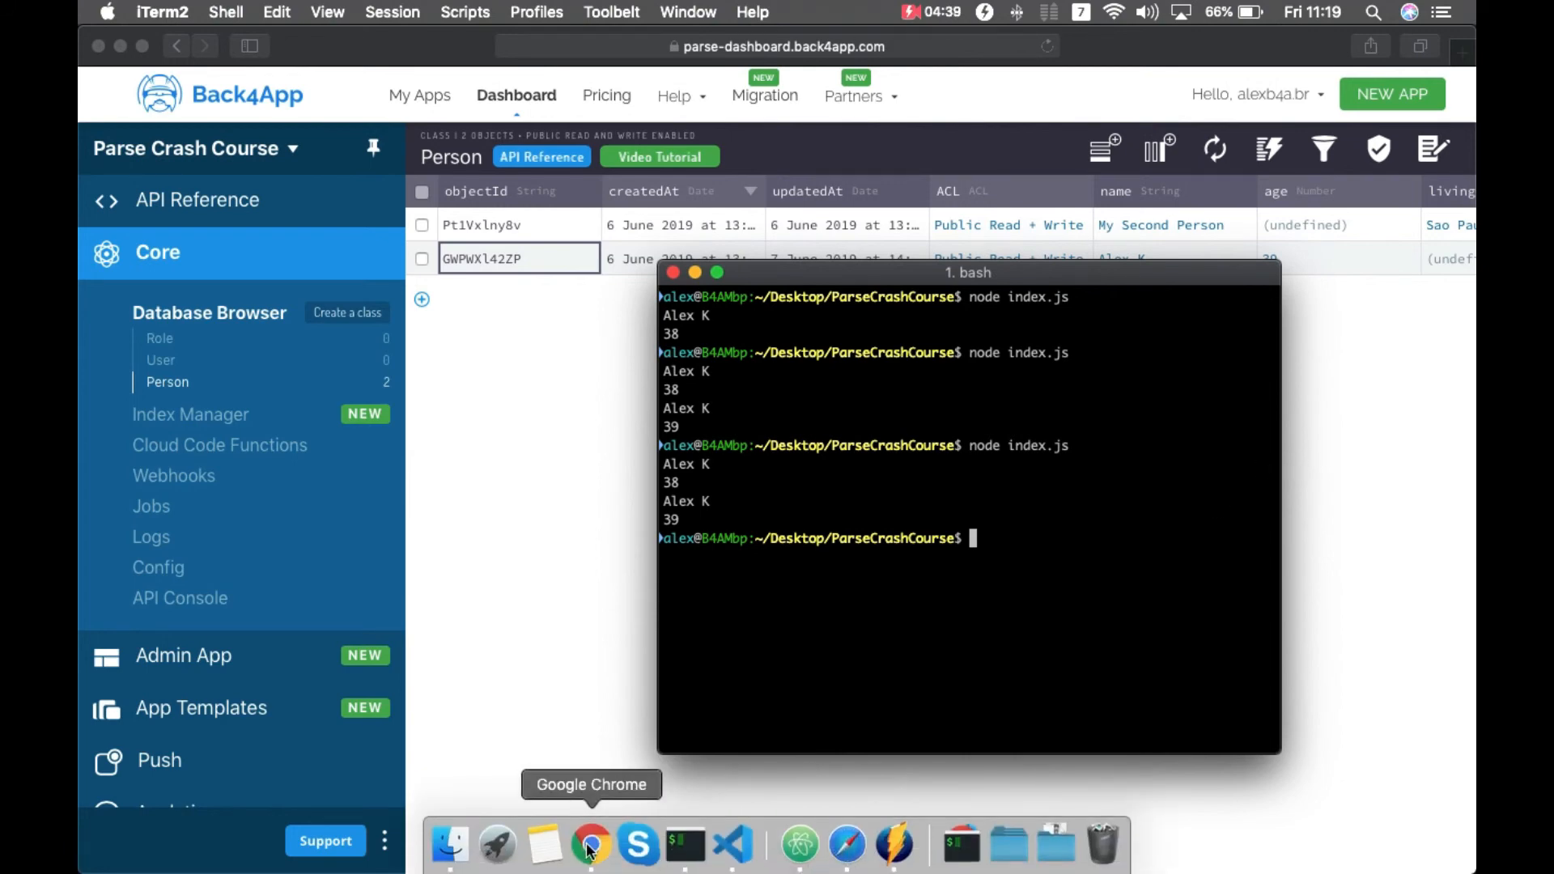
Add person.fetch() on a new line after person.save()
click(732, 844)
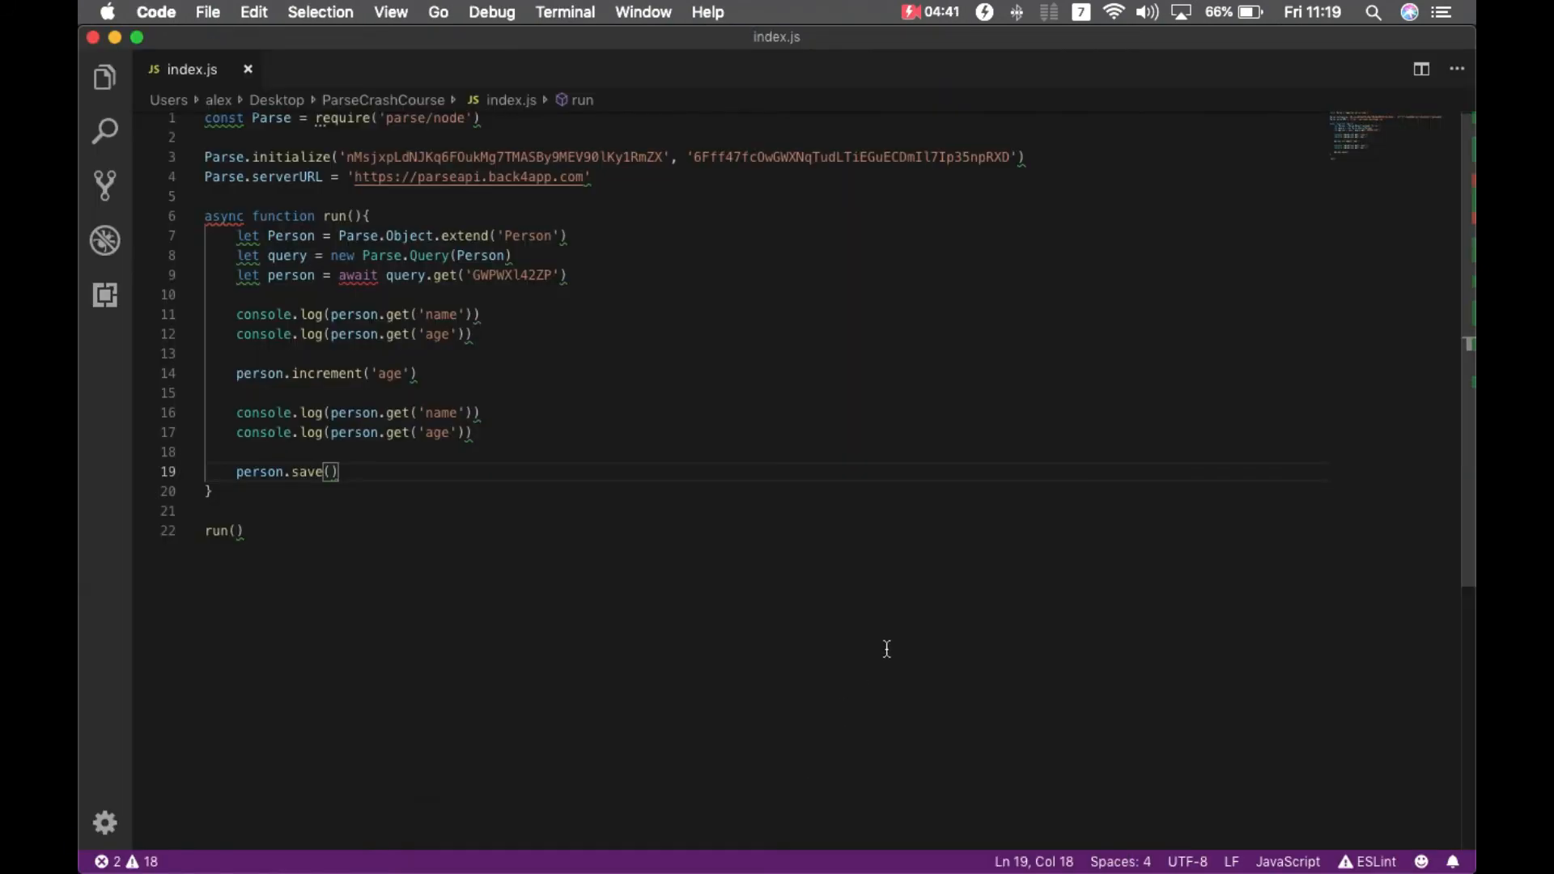
key(enter)
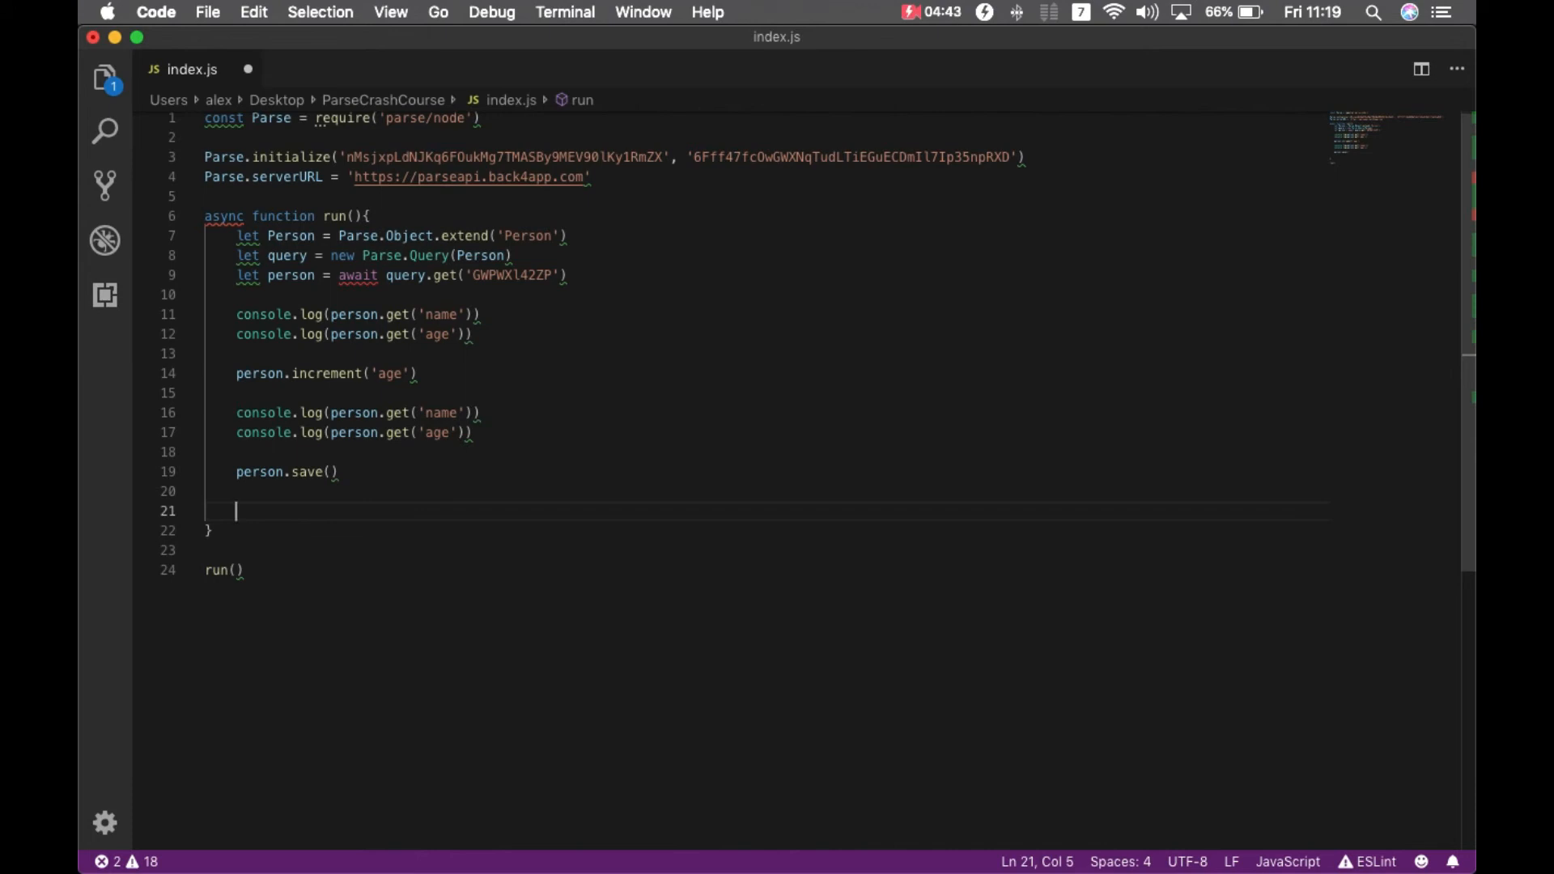
text(person.fetch()
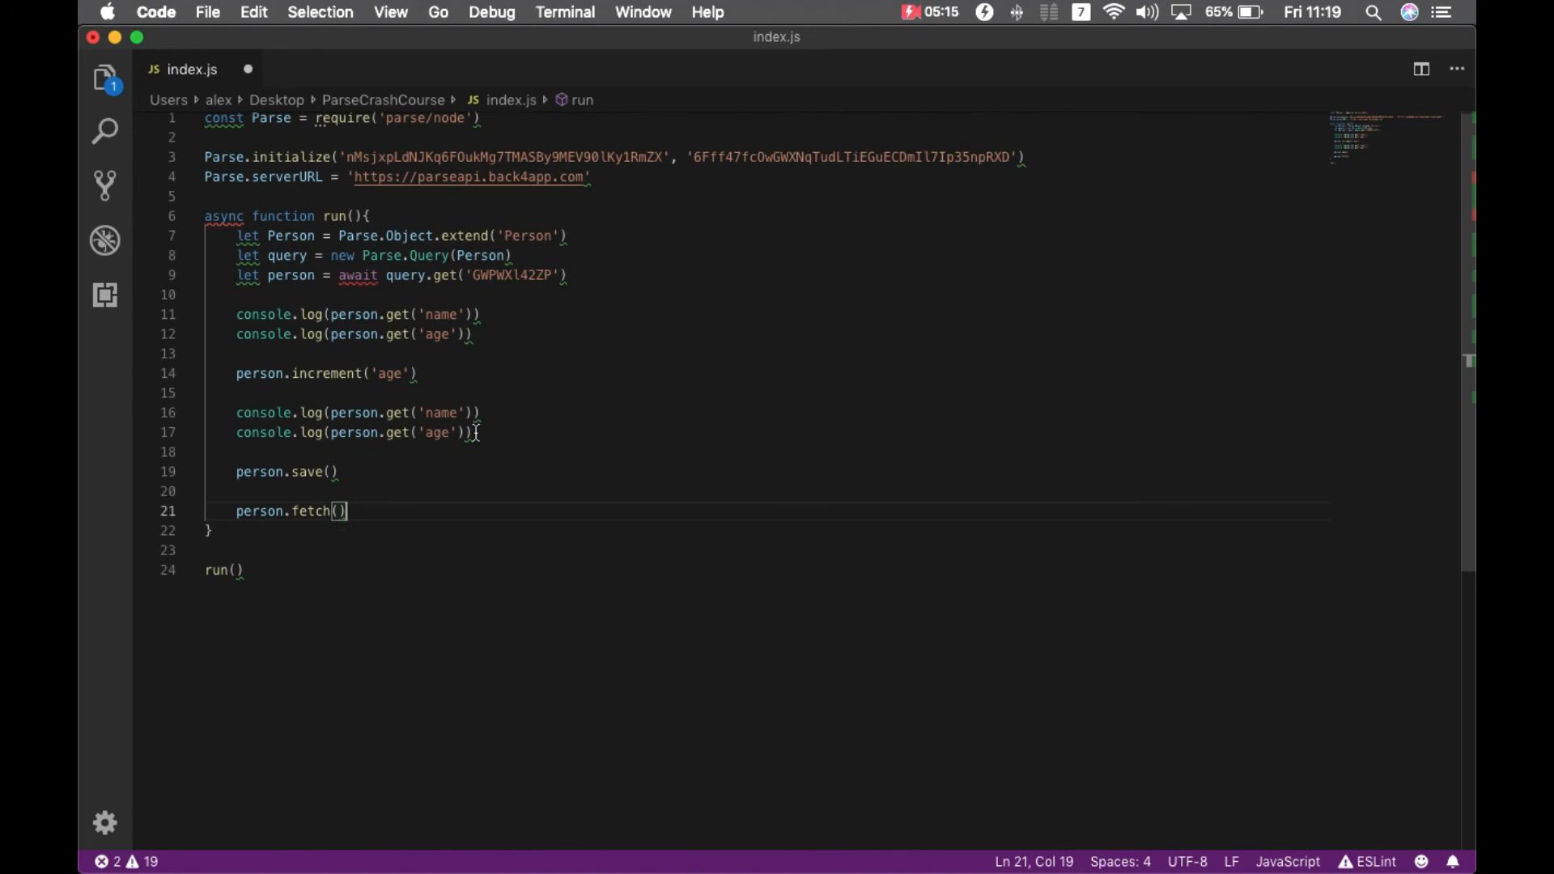
mouse_move(742, 431)
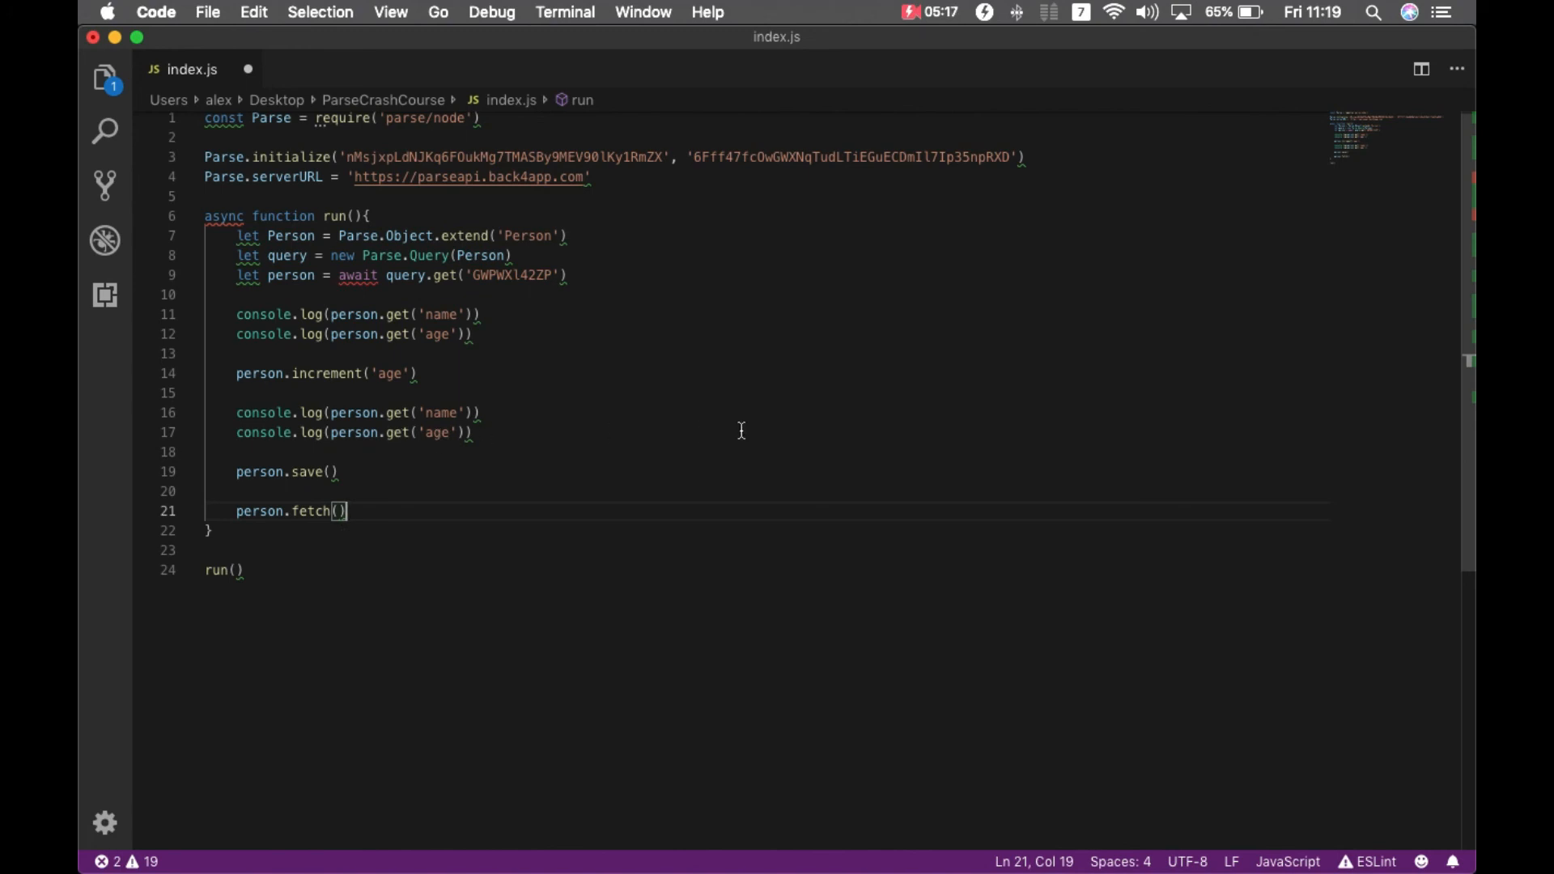